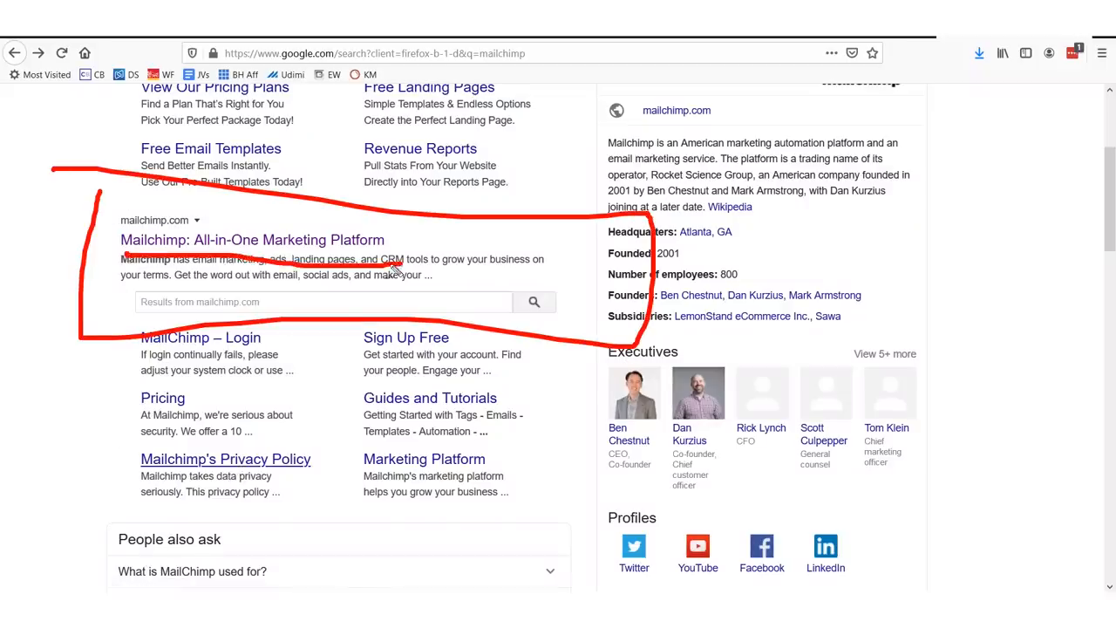
- Open the official Mailchimp site from the Google results for 'mailchimp'
left_click(252, 238)
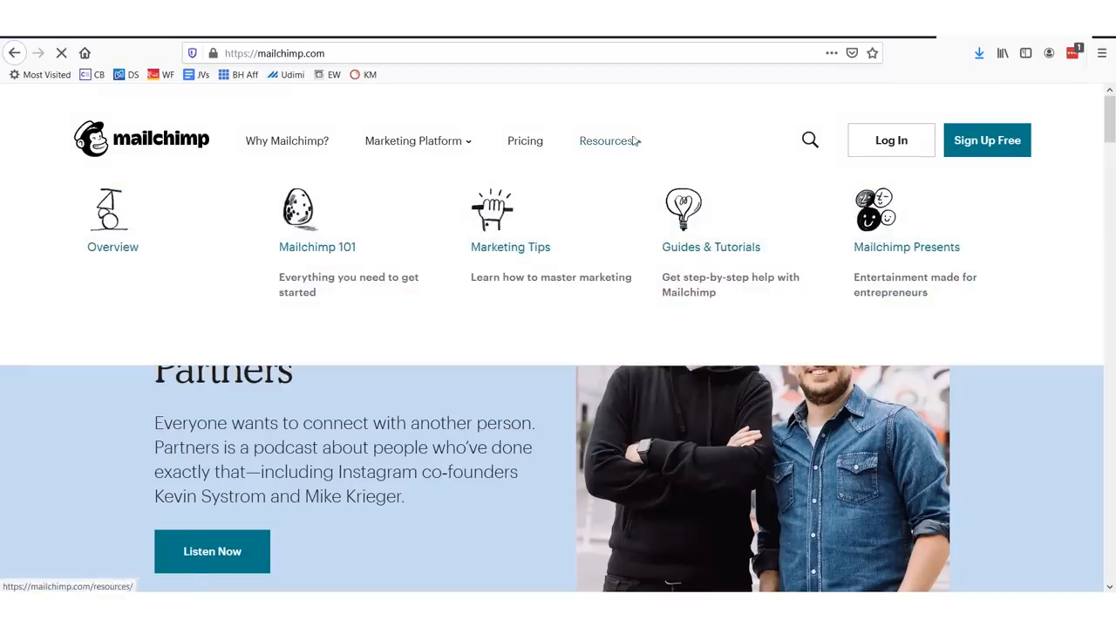
- Sign in to the Mailchimp account from the homepage
left_click(606, 140)
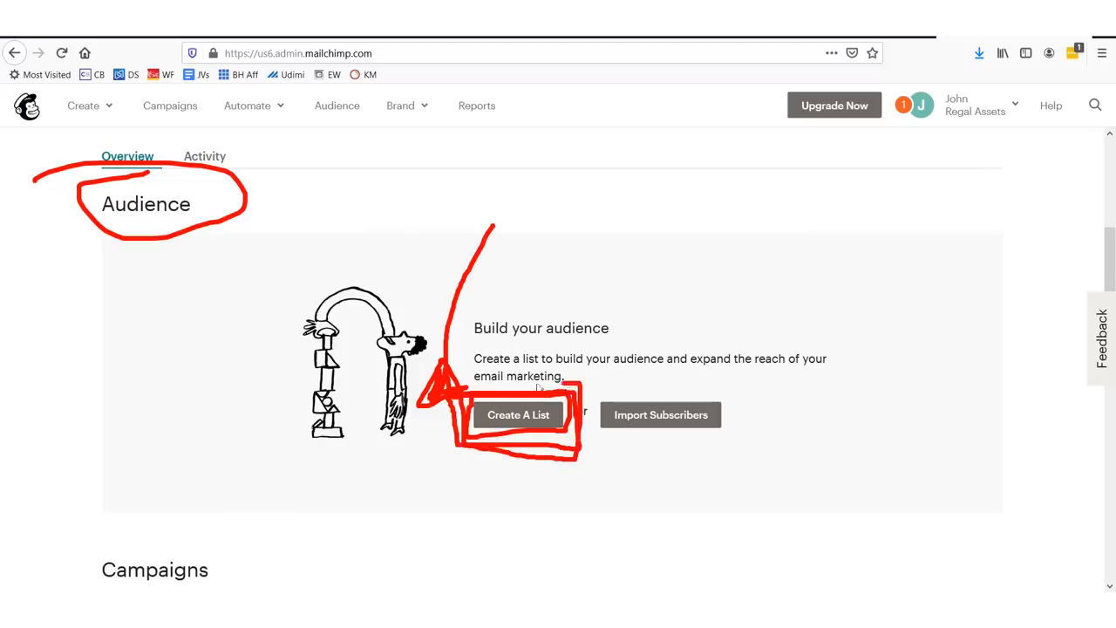
- Save a 'keto diet' audience with from name John Crestani and his Gmail sender address
left_click(518, 414)
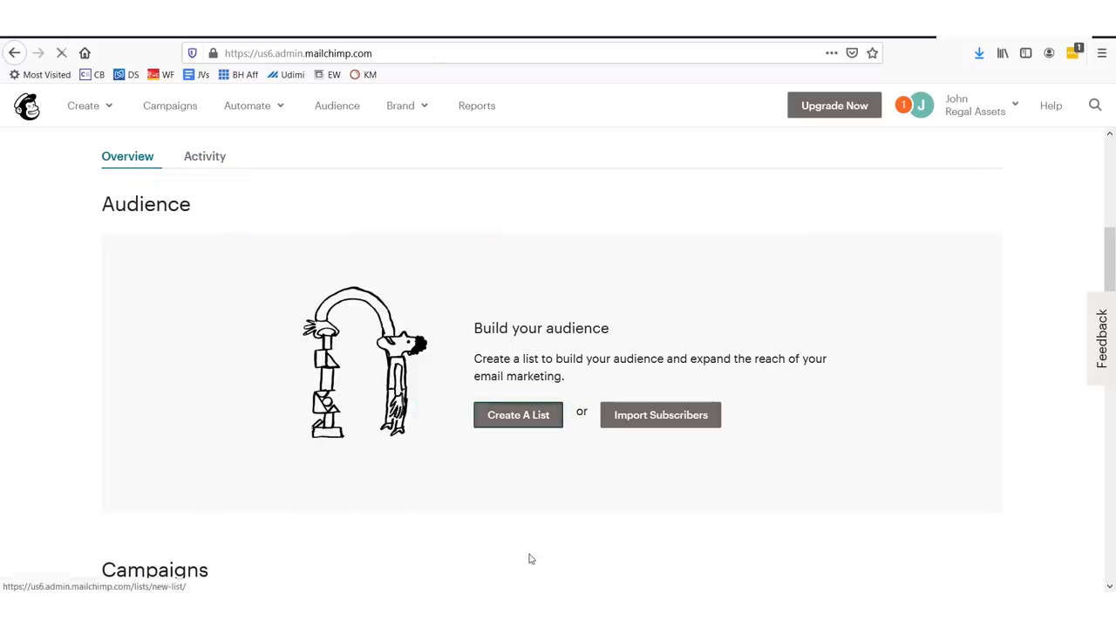
left_click(518, 414)
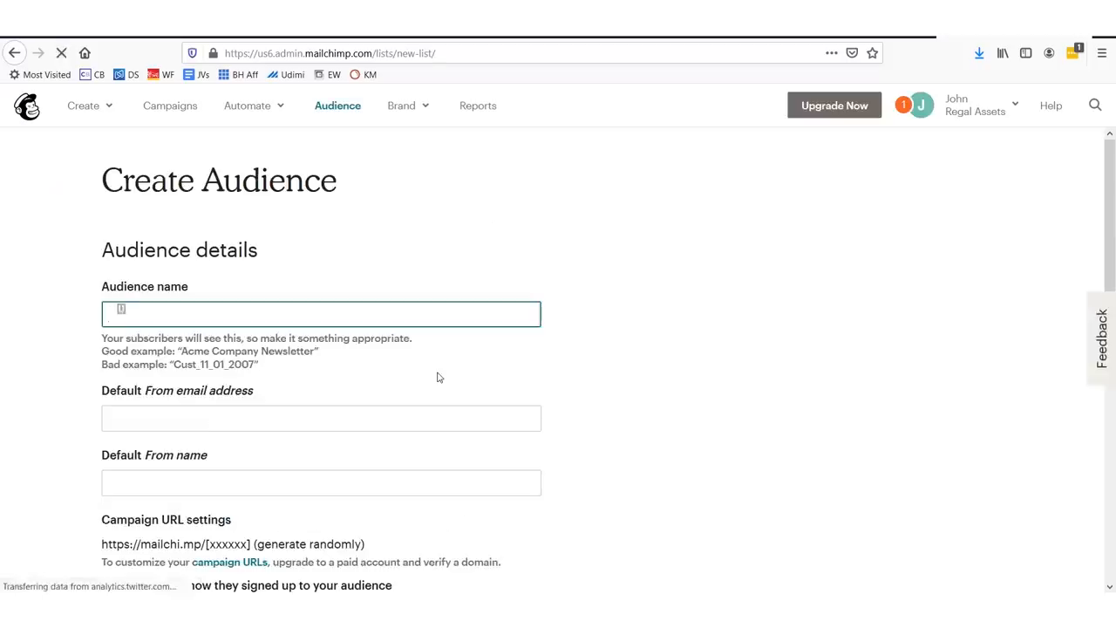
type("keto diet")
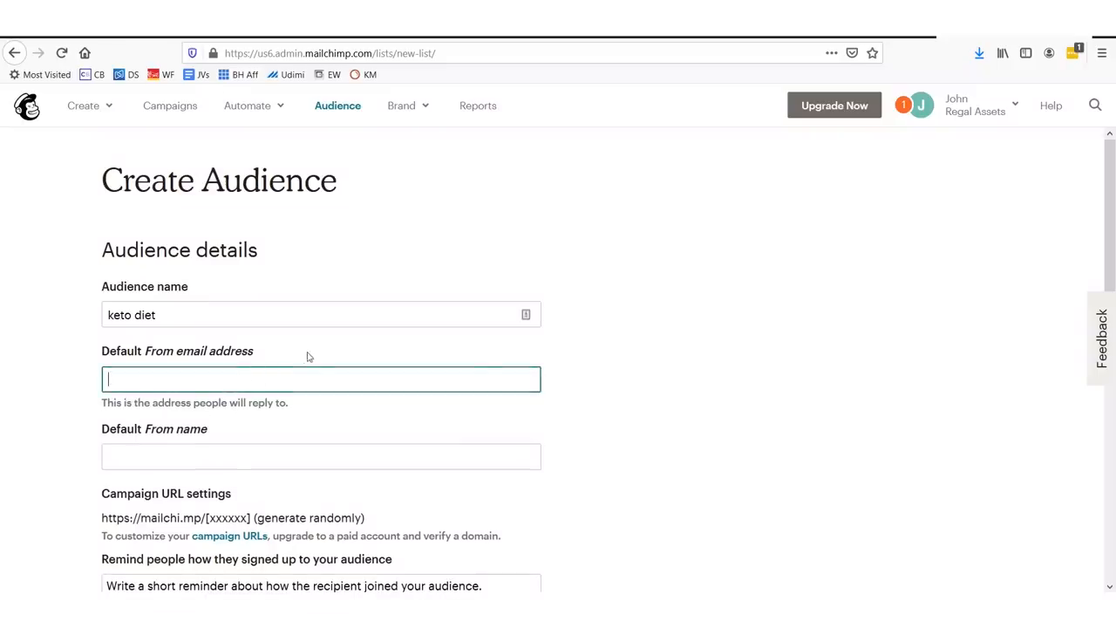
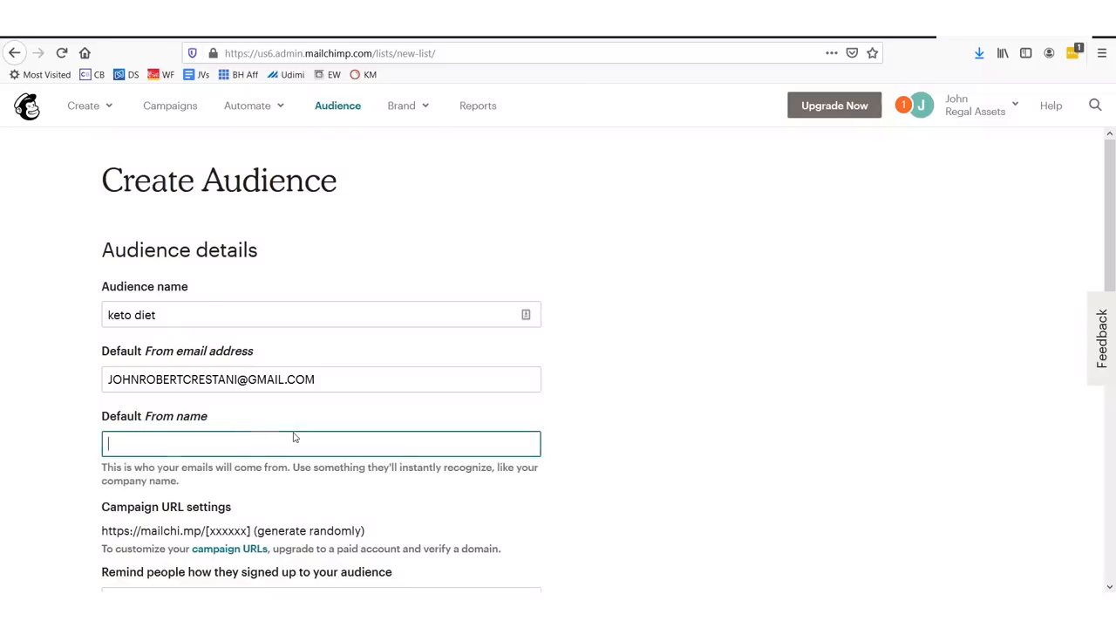
type("jOHN cREST")
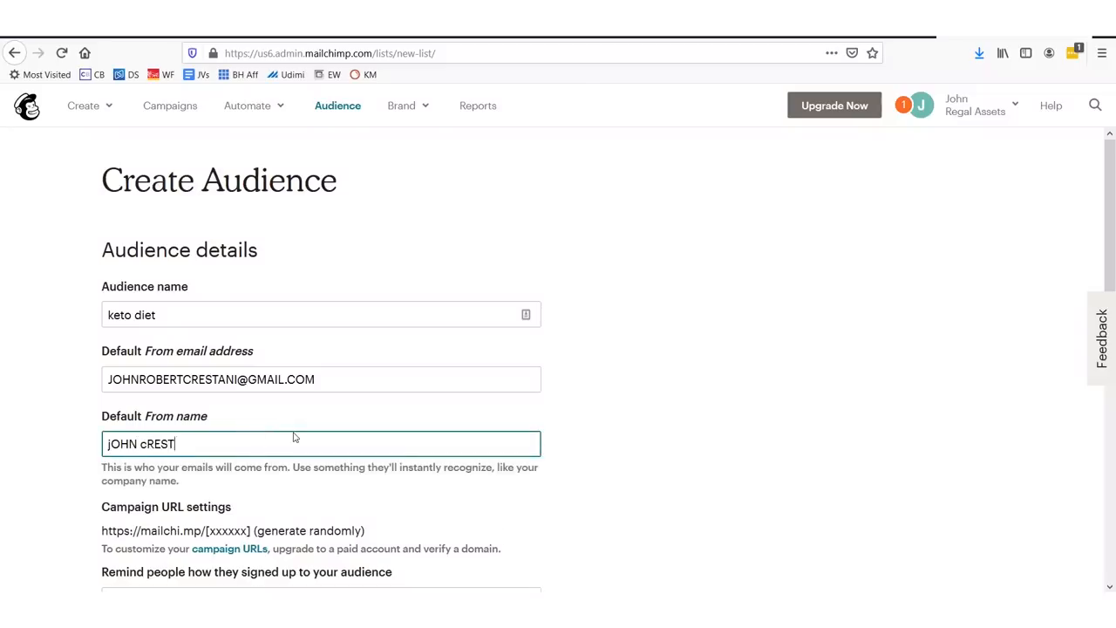
type("ANI")
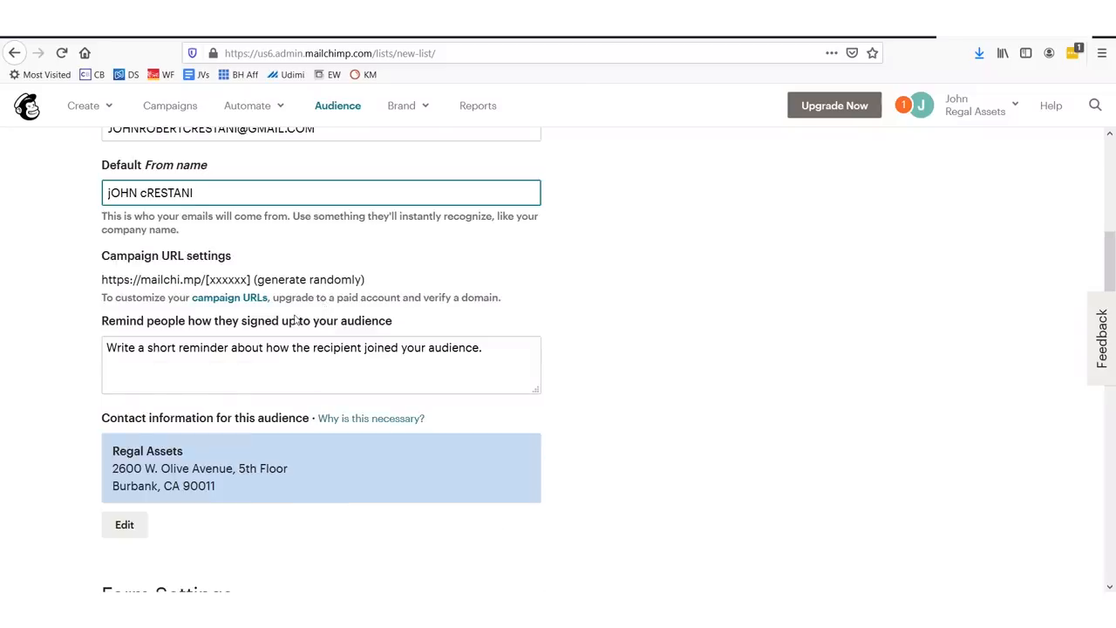
scroll("down", 3)
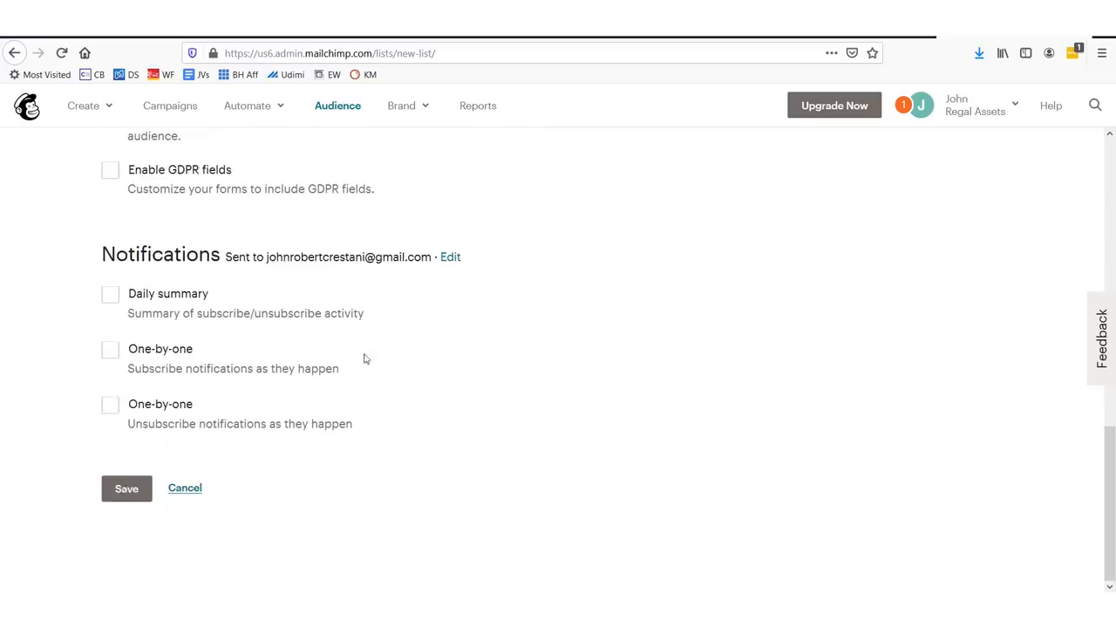
left_click(127, 487)
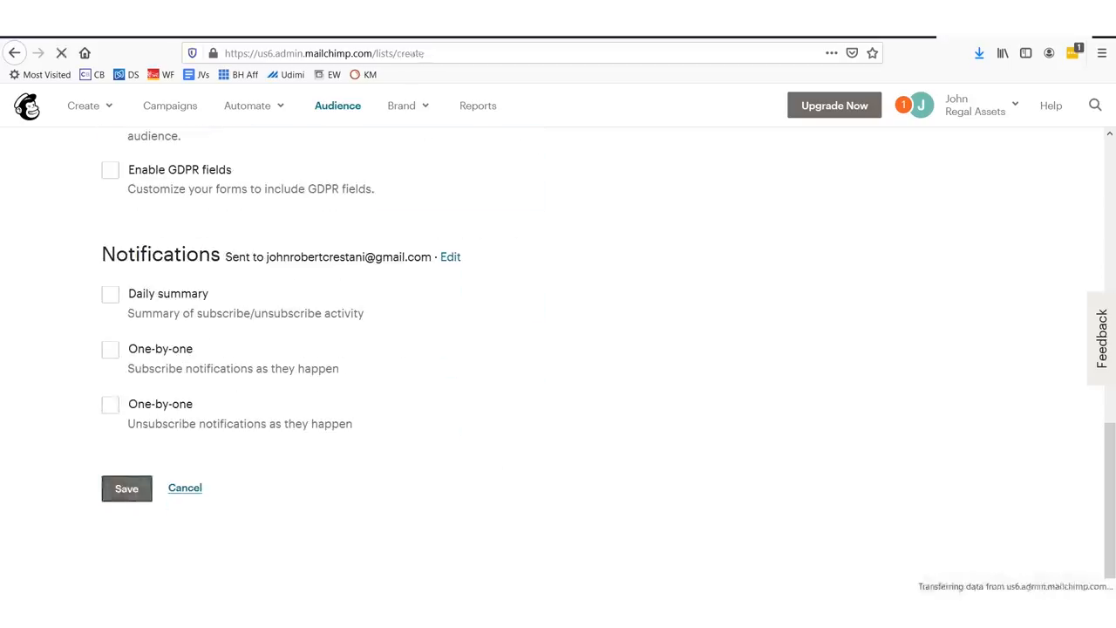
- Begin a landing page named 'KETO LP' feeding the keto diet audience
left_click(126, 488)
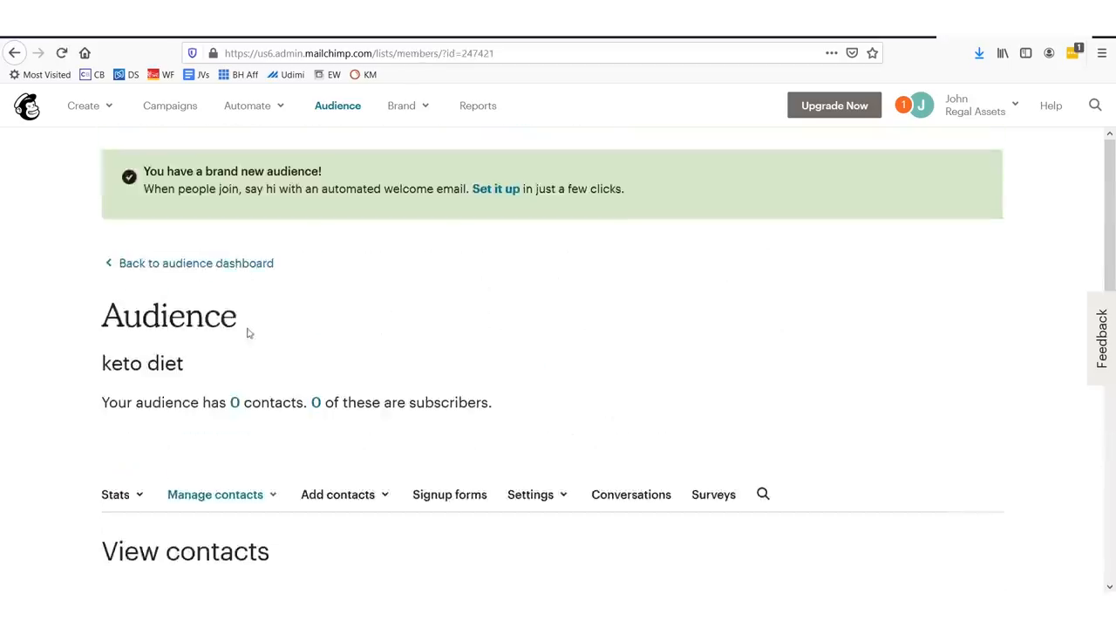
mouse_move(186, 148)
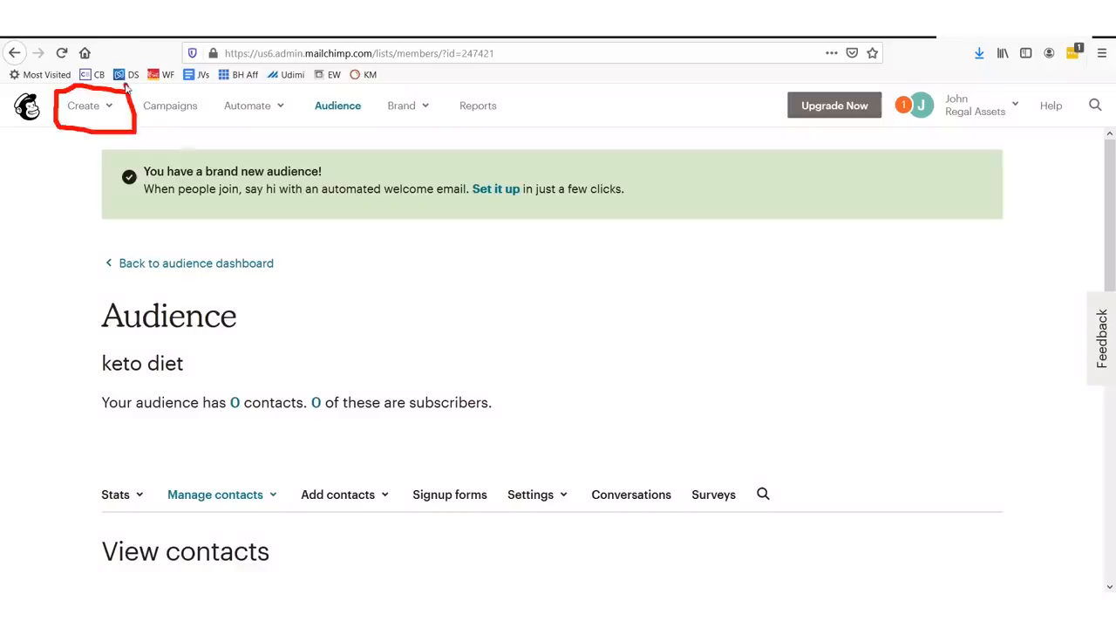
left_click(83, 106)
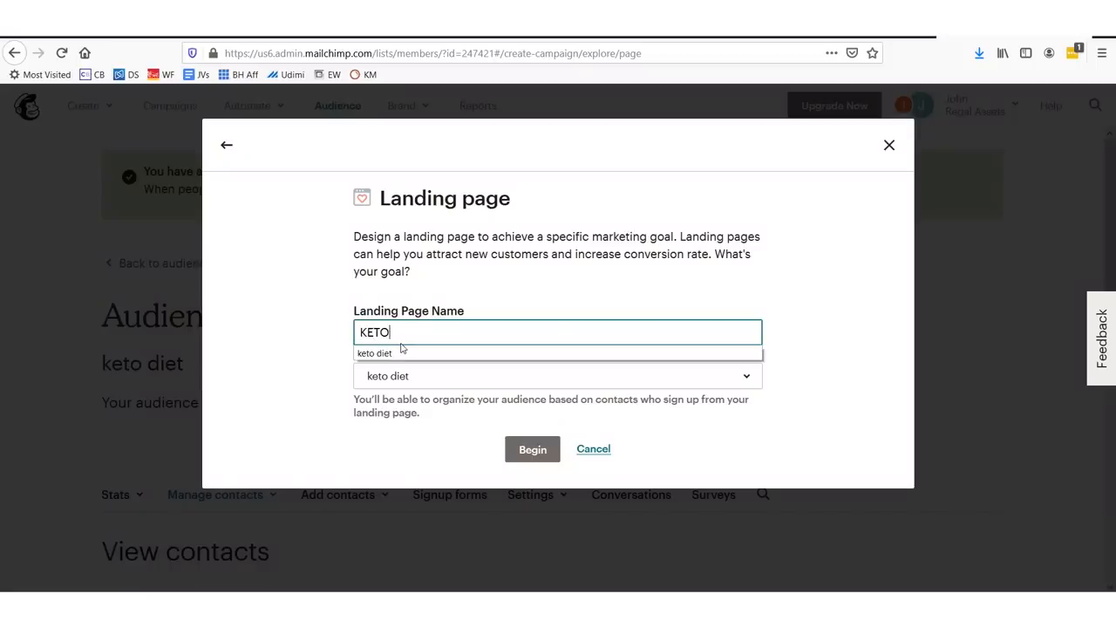
type("LP")
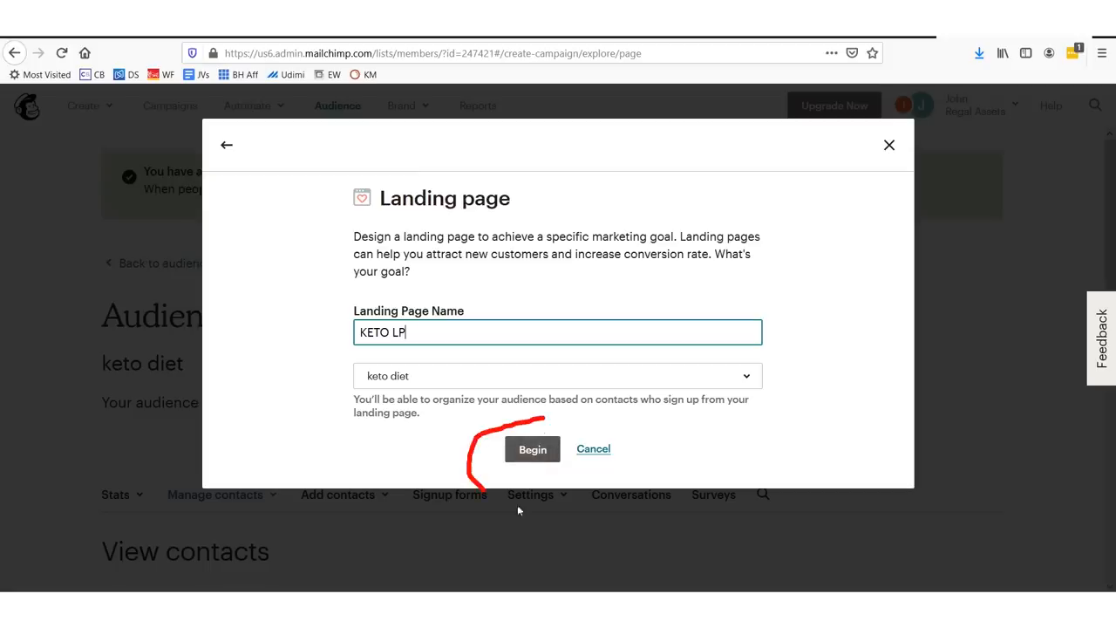
left_click(532, 448)
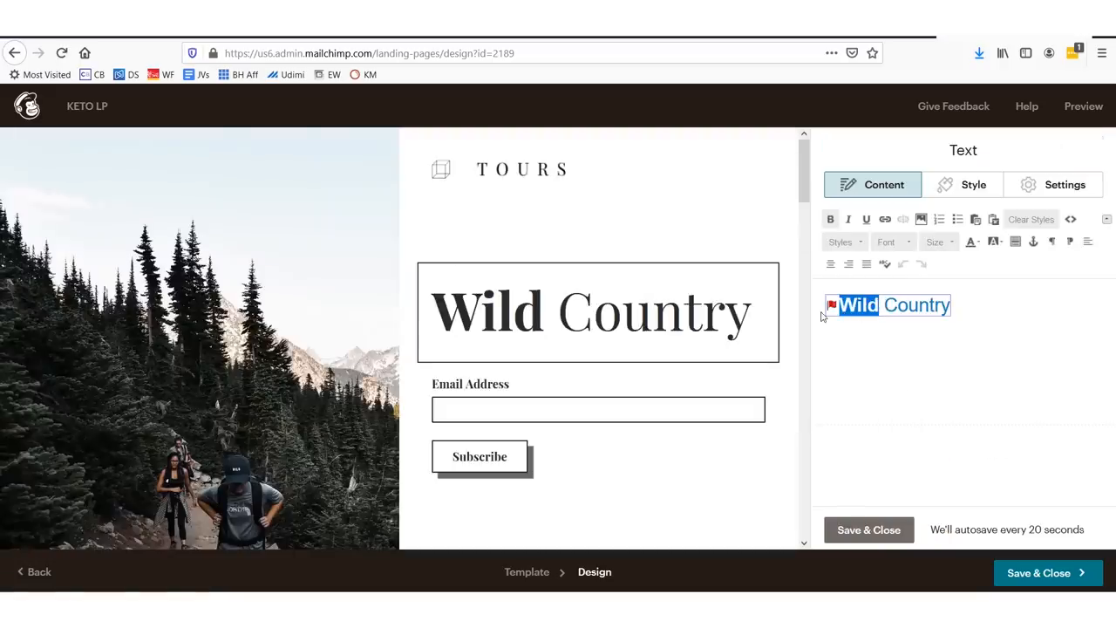
- Replace the Wild Country headline with 'get fit & lose weight'
type("gET fIT")
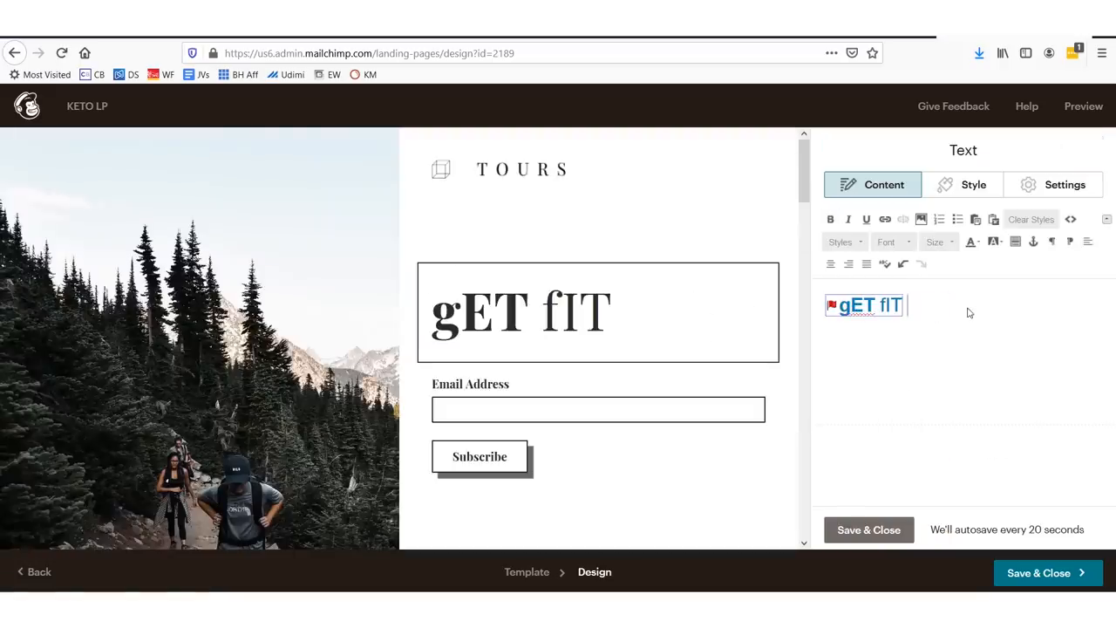
type("& lOS")
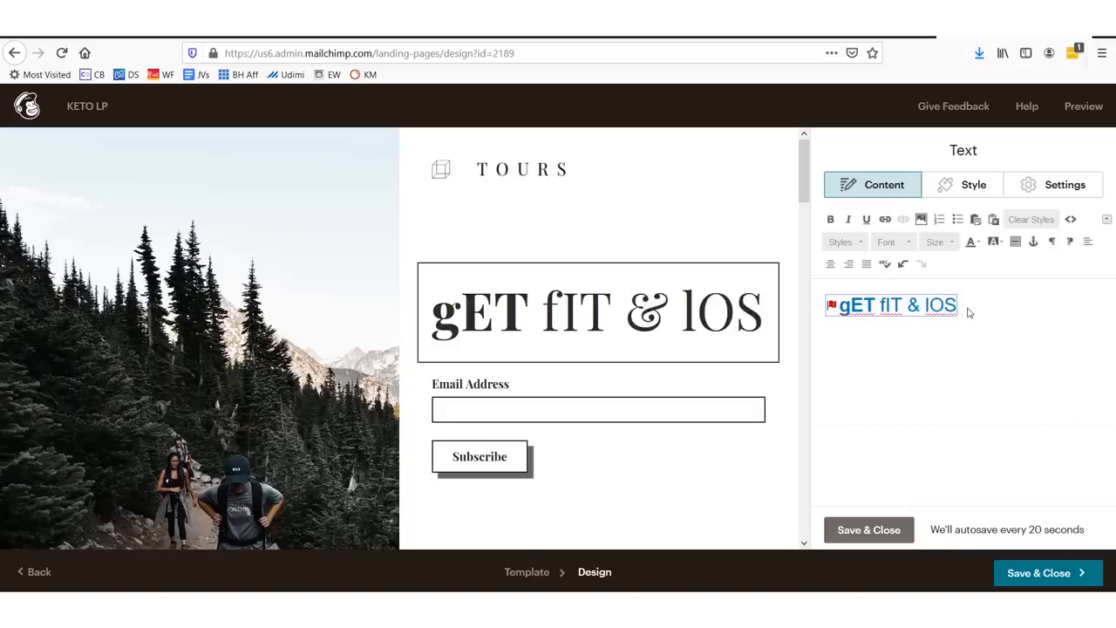
type("WEIGHT")
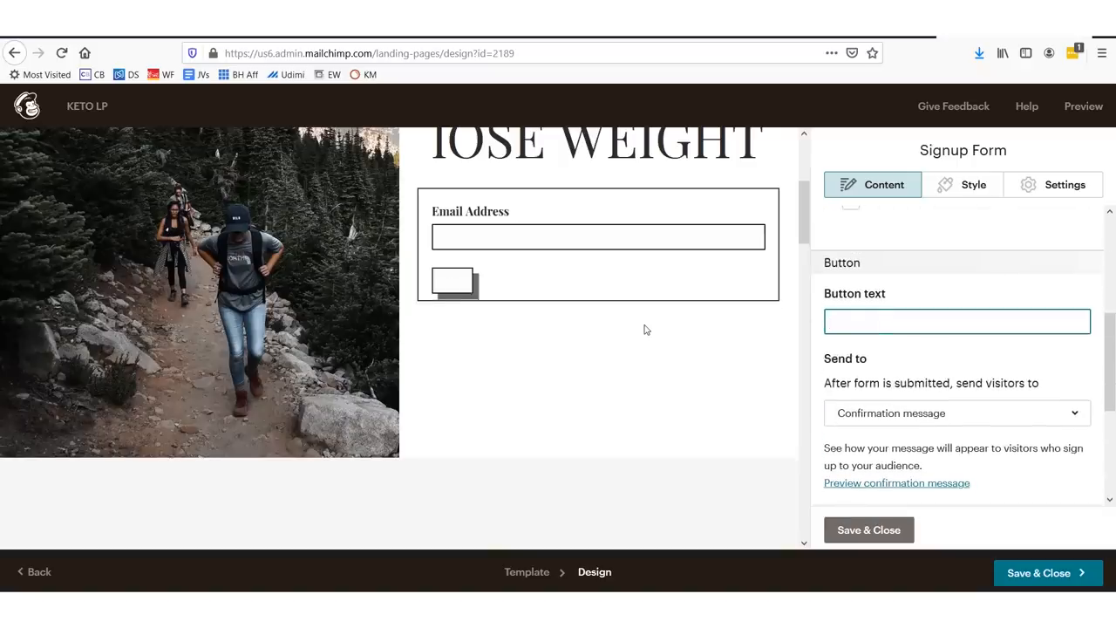
- Set the signup button text to 'Get Free Information Sent to Your Email Now!'
type("Get Free INformtion Sen")
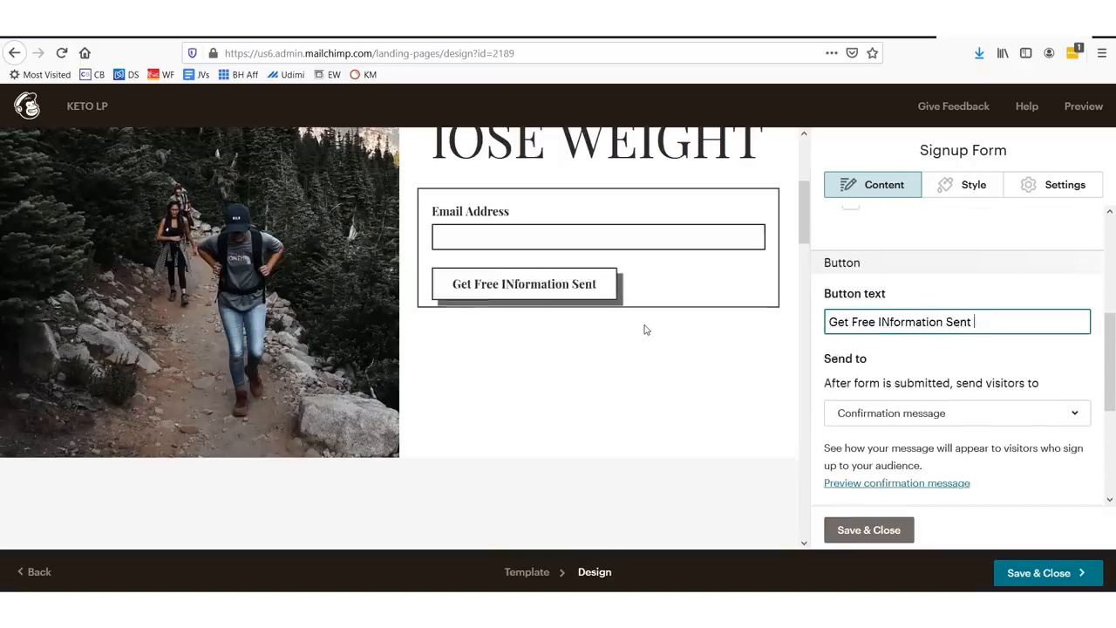
type("to Your")
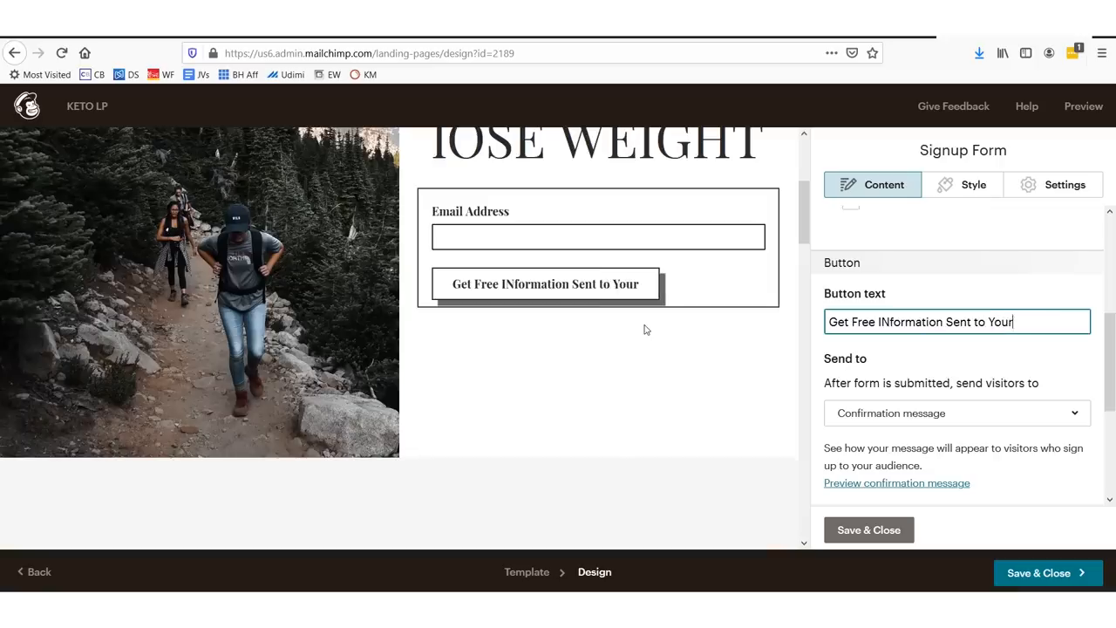
type("Email Now!")
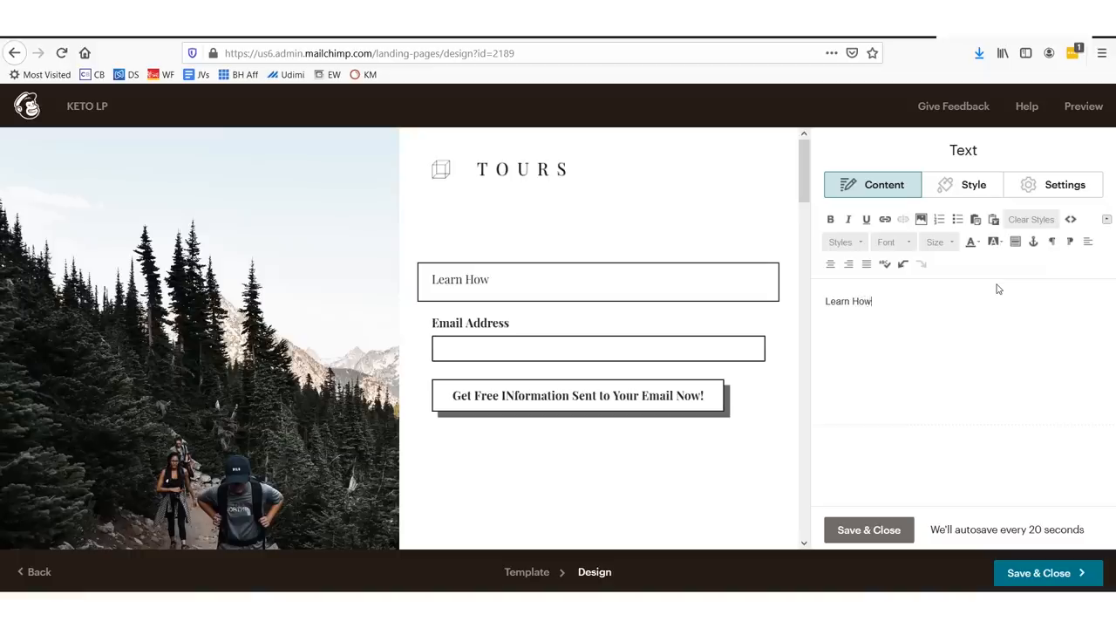
- Rewrite the headline as the Keto Diet weight-loss claim 'I Lost 15 lbs…'
type("I Lost 1")
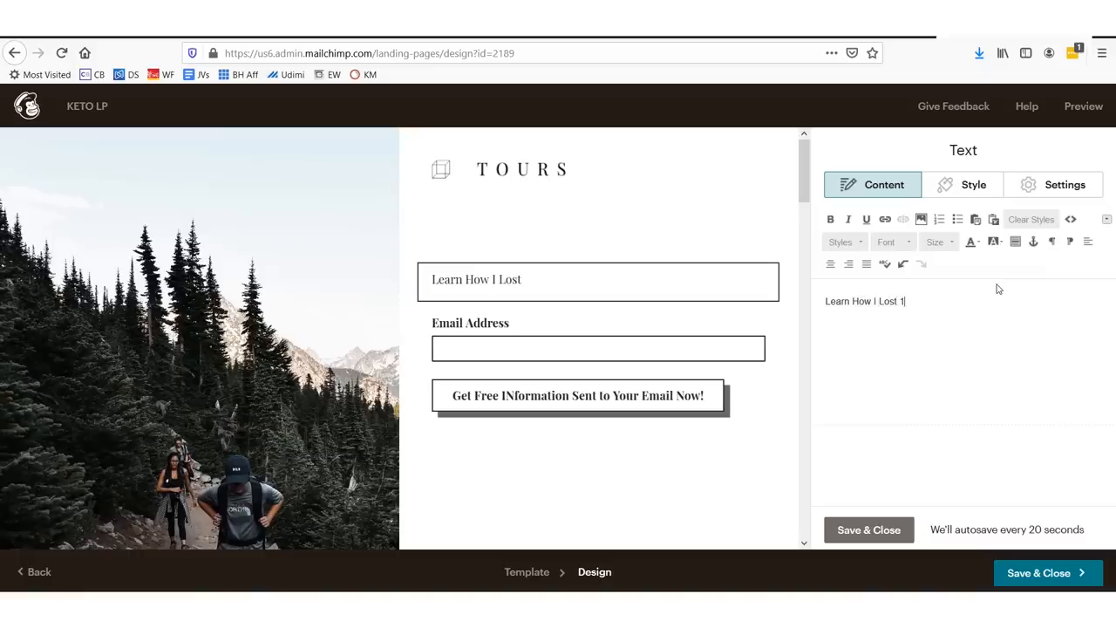
type("5 lbs")
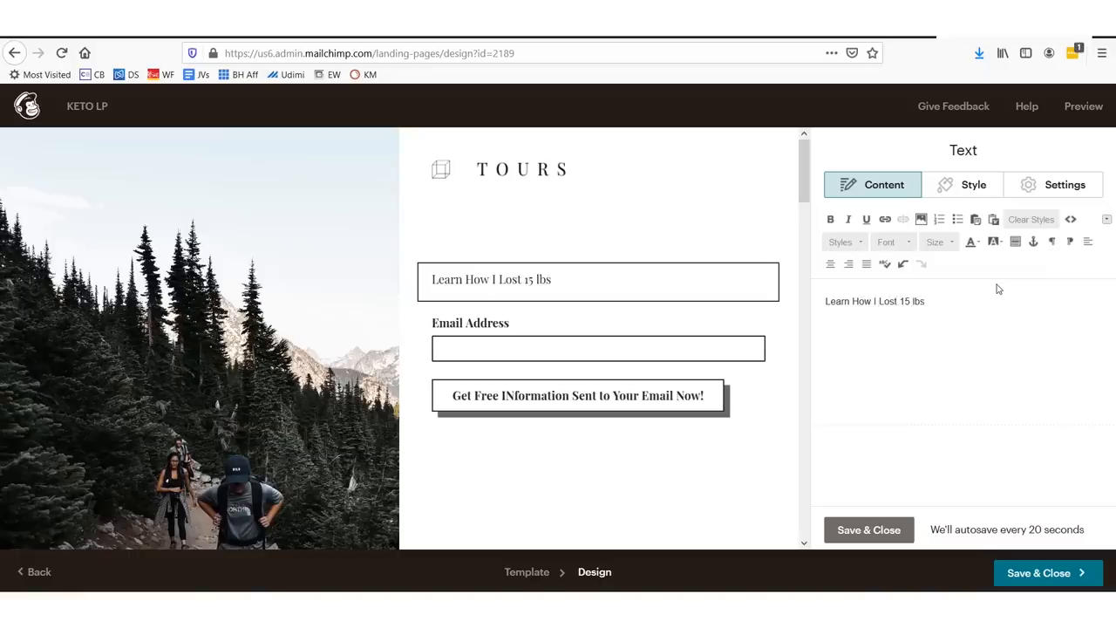
type("in 2 months on the K")
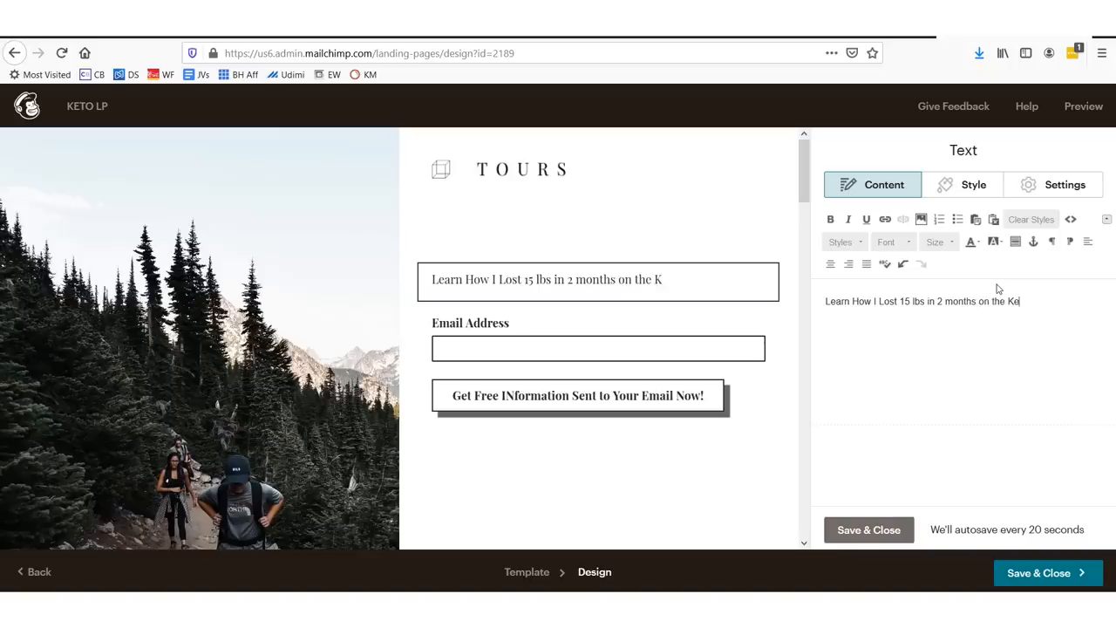
type("eto Diet")
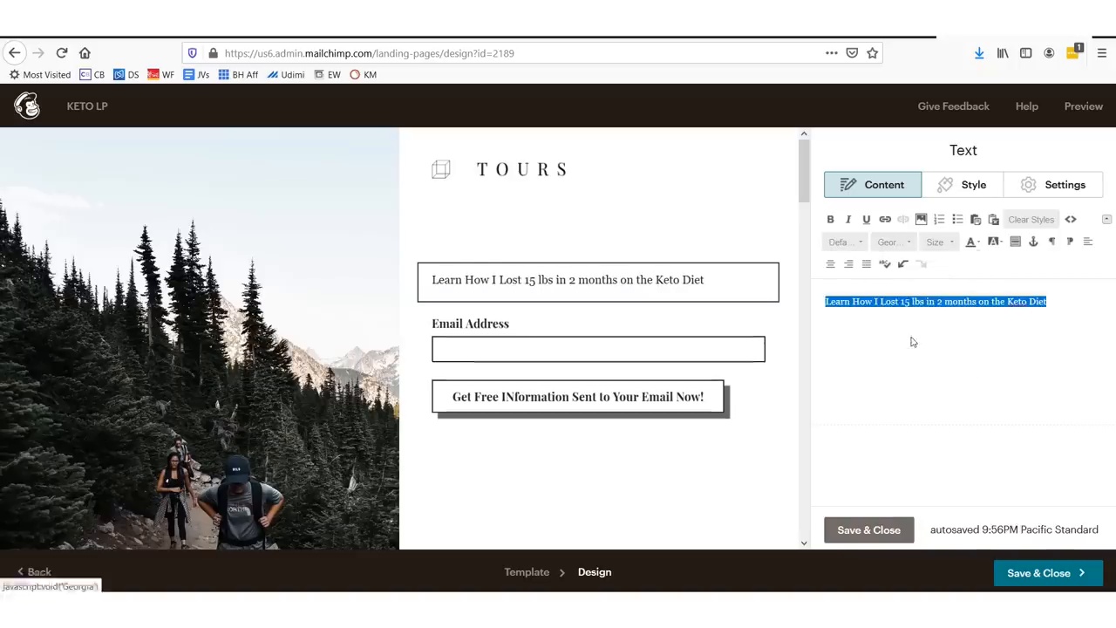
- Enlarge the headline font size to 32 and make it bold
left_click(938, 241)
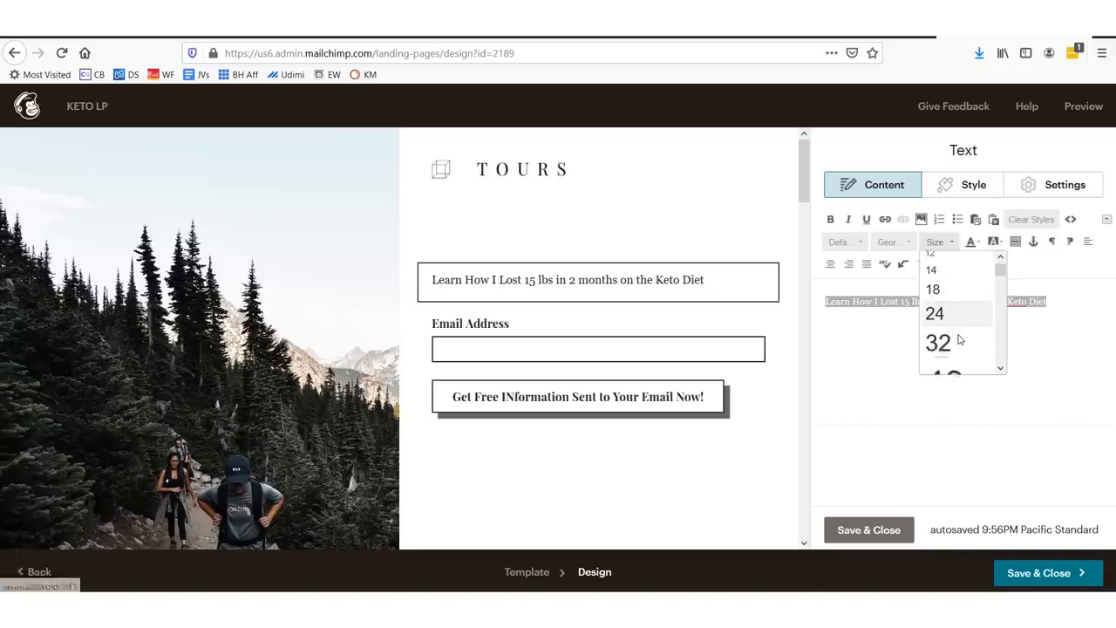
left_click(935, 313)
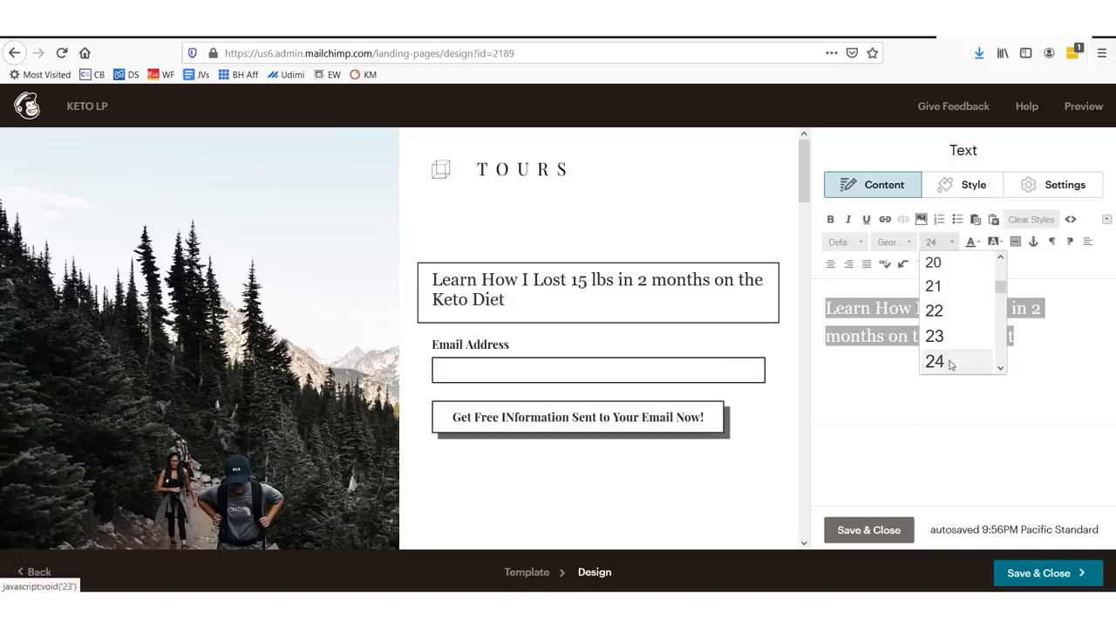
scroll("down", 3)
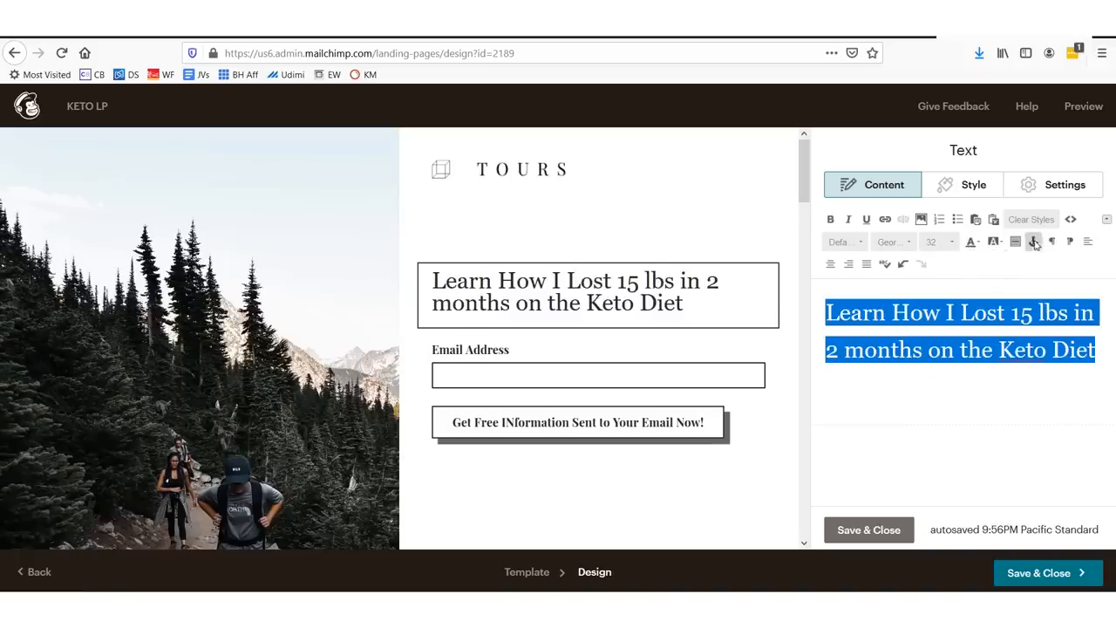
left_click(830, 219)
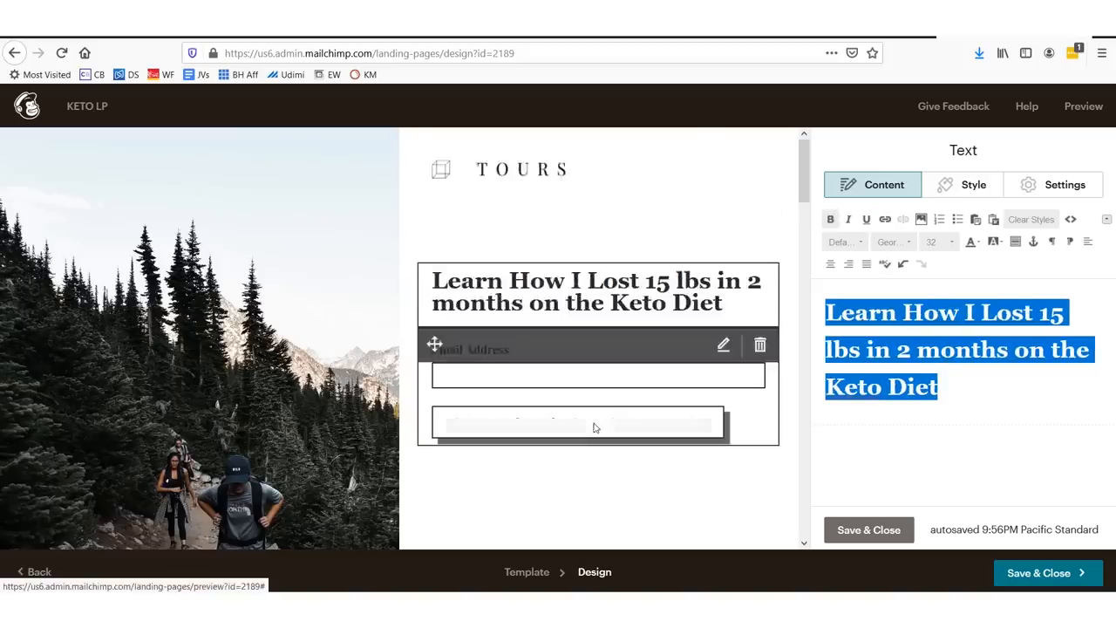
scroll("down", 3)
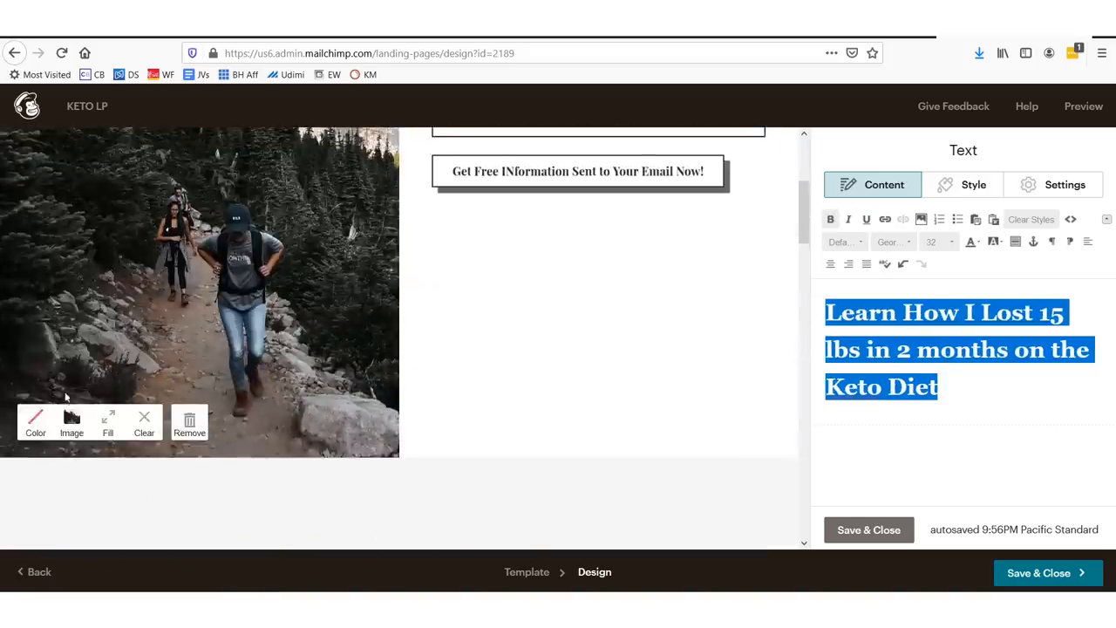
- Open the background photo's image library and check My Files without adding anything
left_click(71, 423)
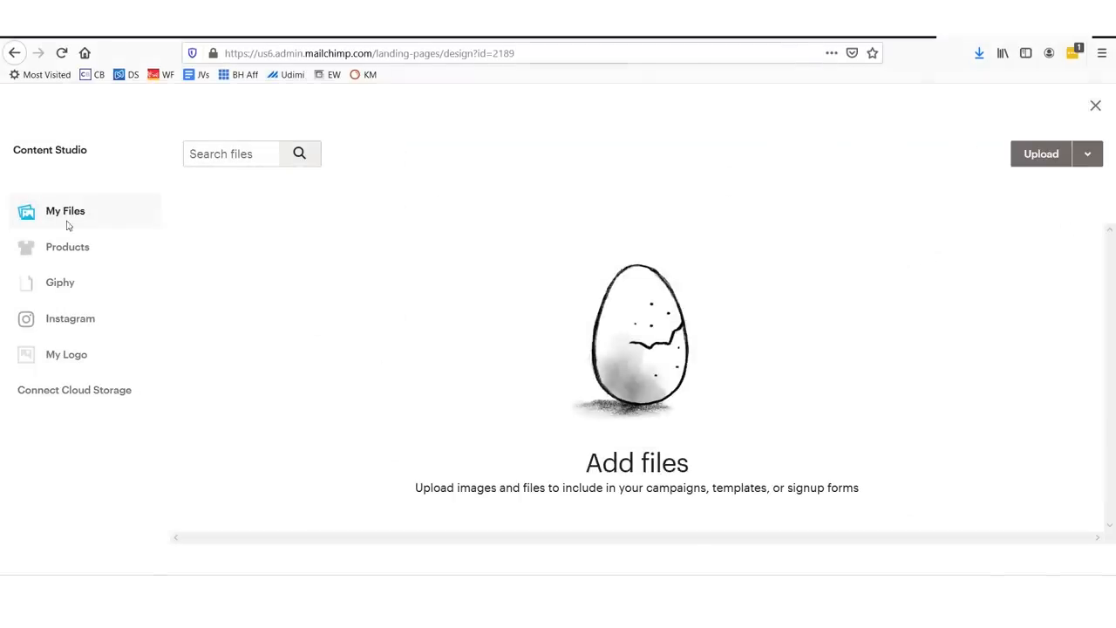
left_click(1095, 105)
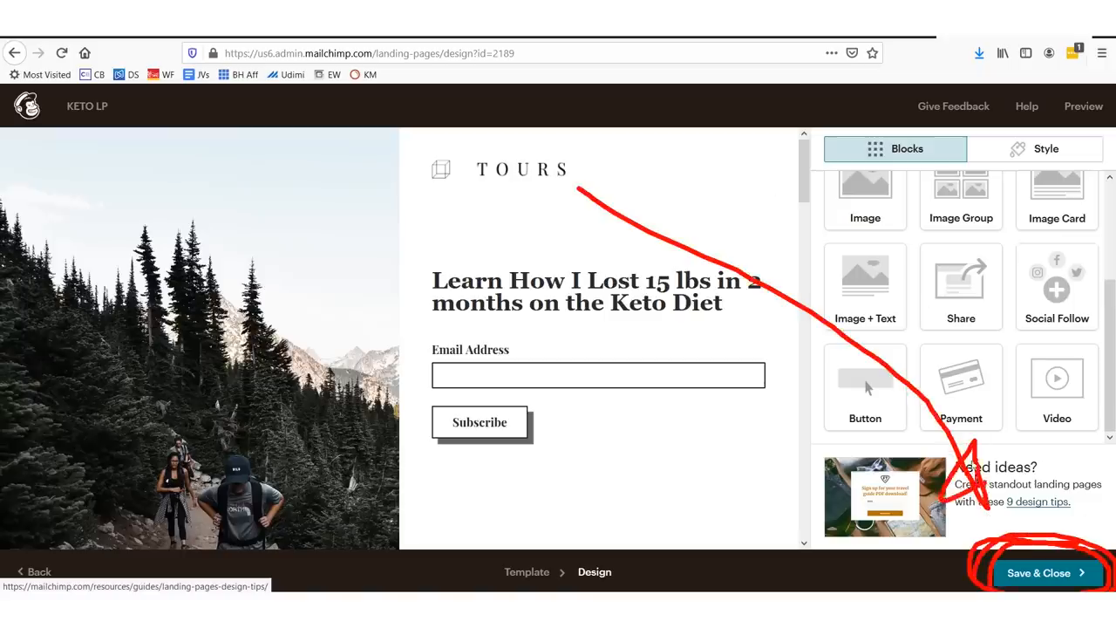
- Save the design and set the page title to 'Lose Weight on the Keto Diet'
left_click(1038, 573)
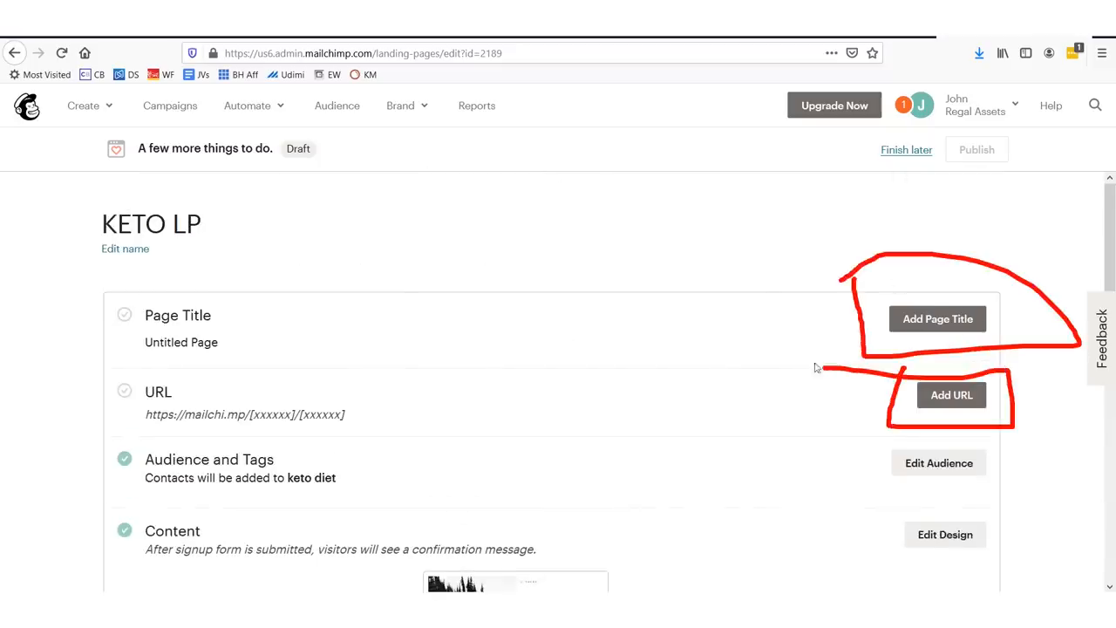
left_click(937, 318)
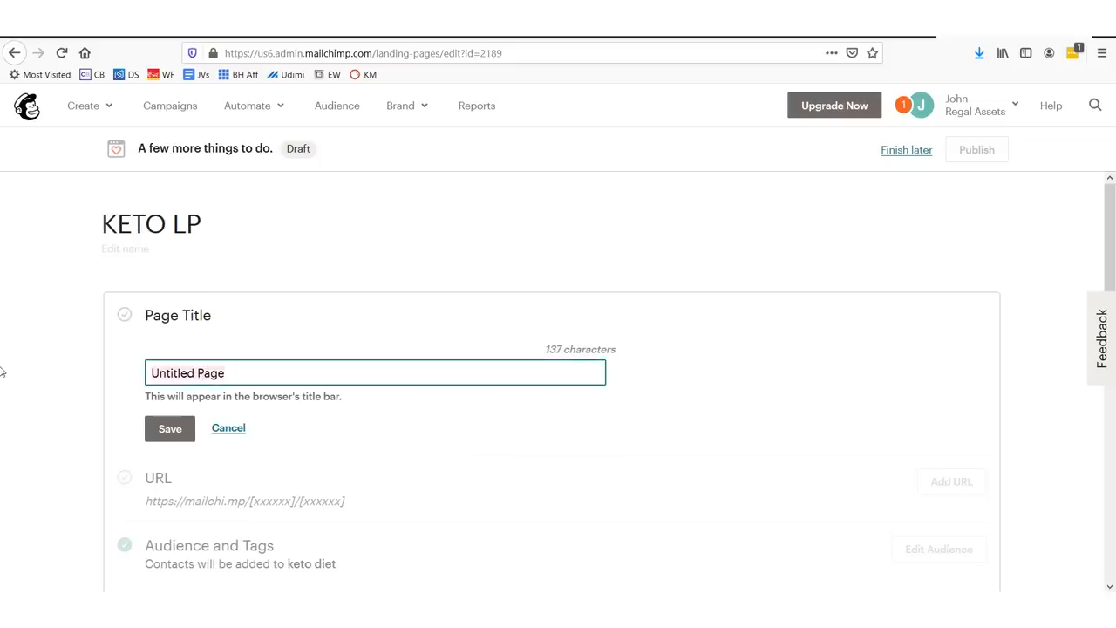
type("Lose Weight on th")
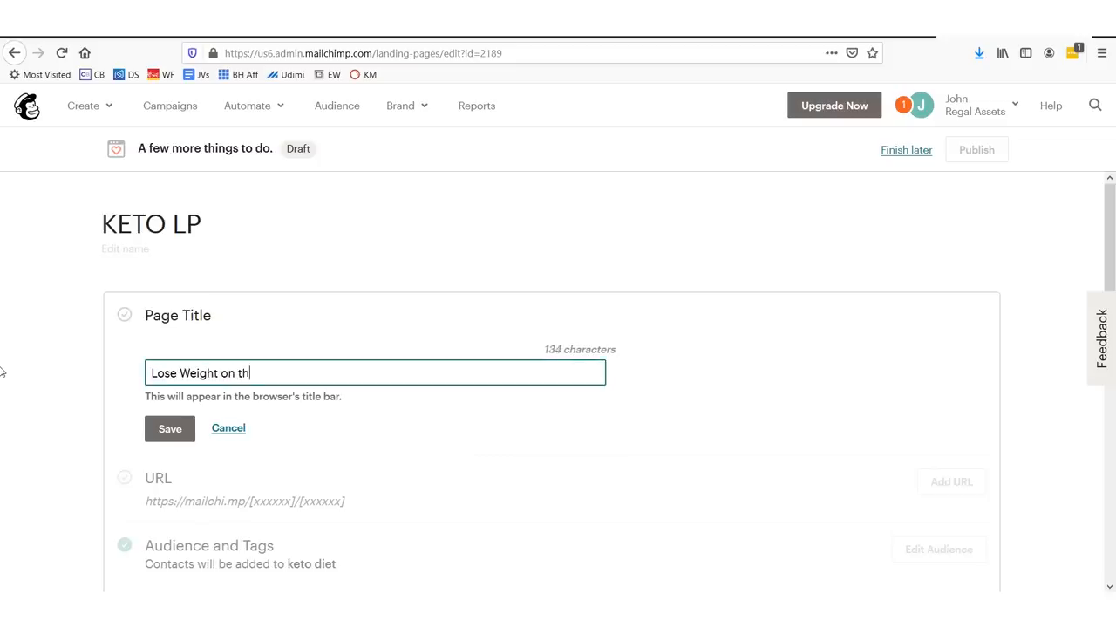
type("e Keto Diet")
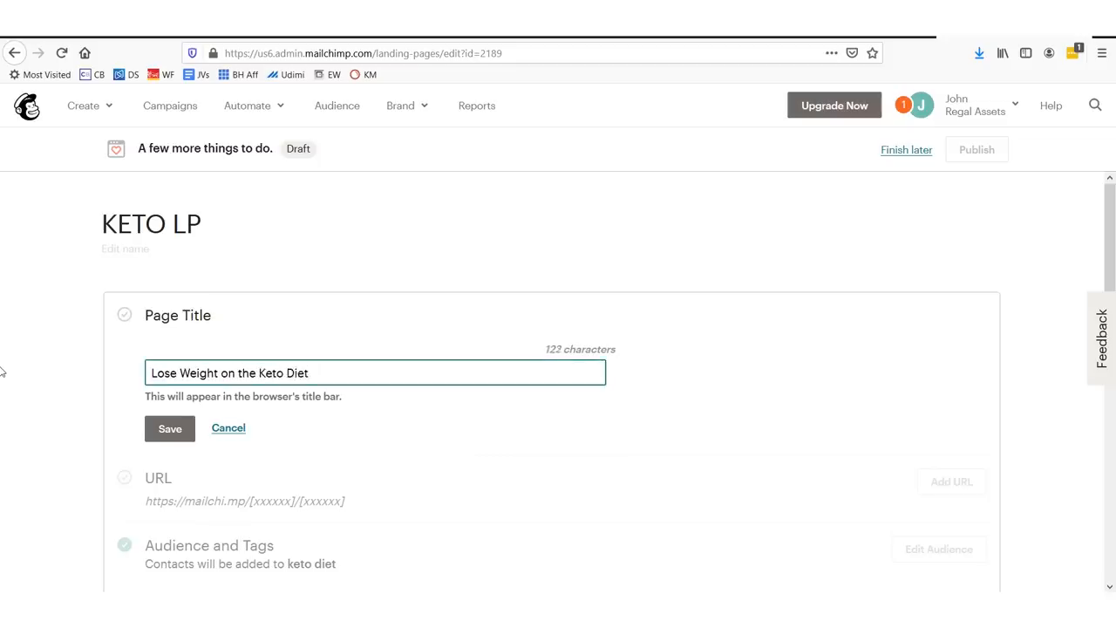
left_click(170, 428)
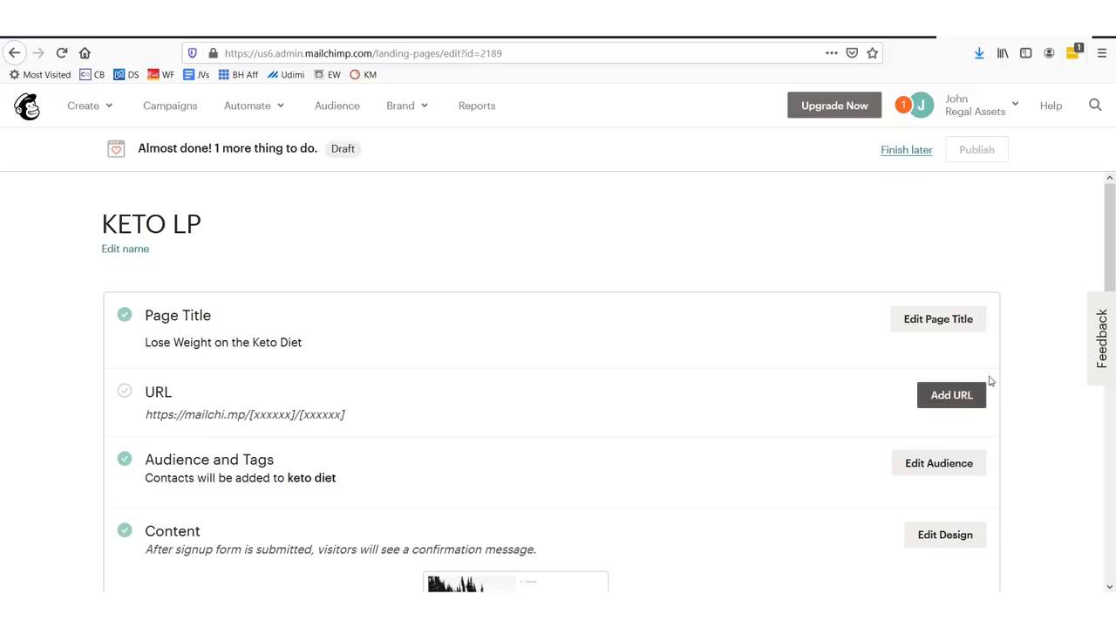
- Set the page URL to 'ketodiet' on the Mailchimp domain
left_click(951, 394)
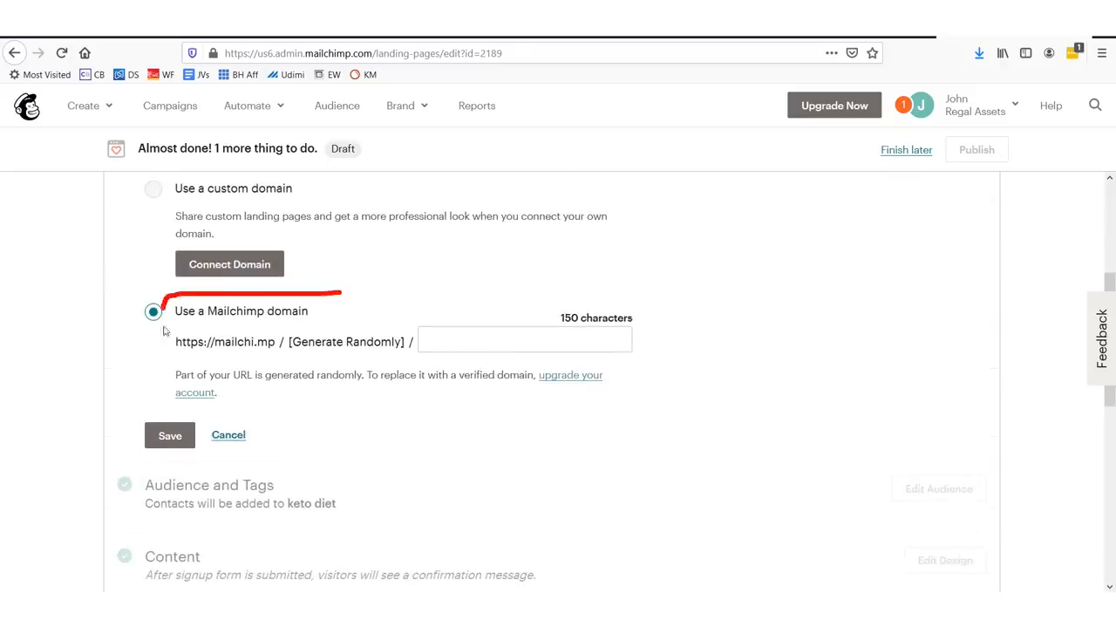
type("ketodiet")
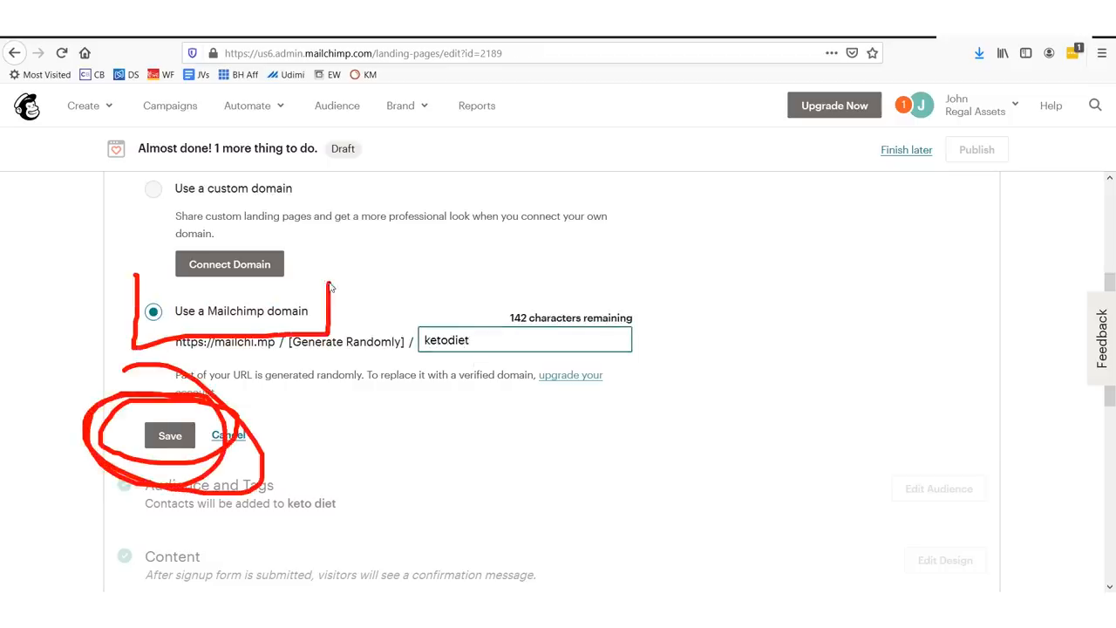
left_click(169, 435)
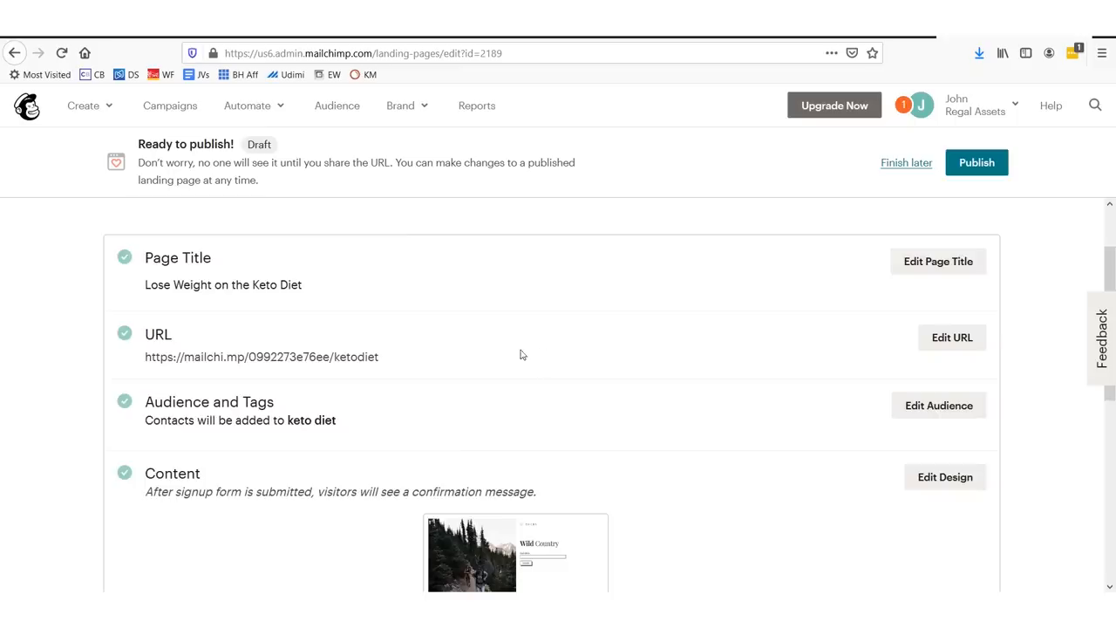
- Publish the KETO LP page and open its live mailchi.mp URL
scroll("down", 3)
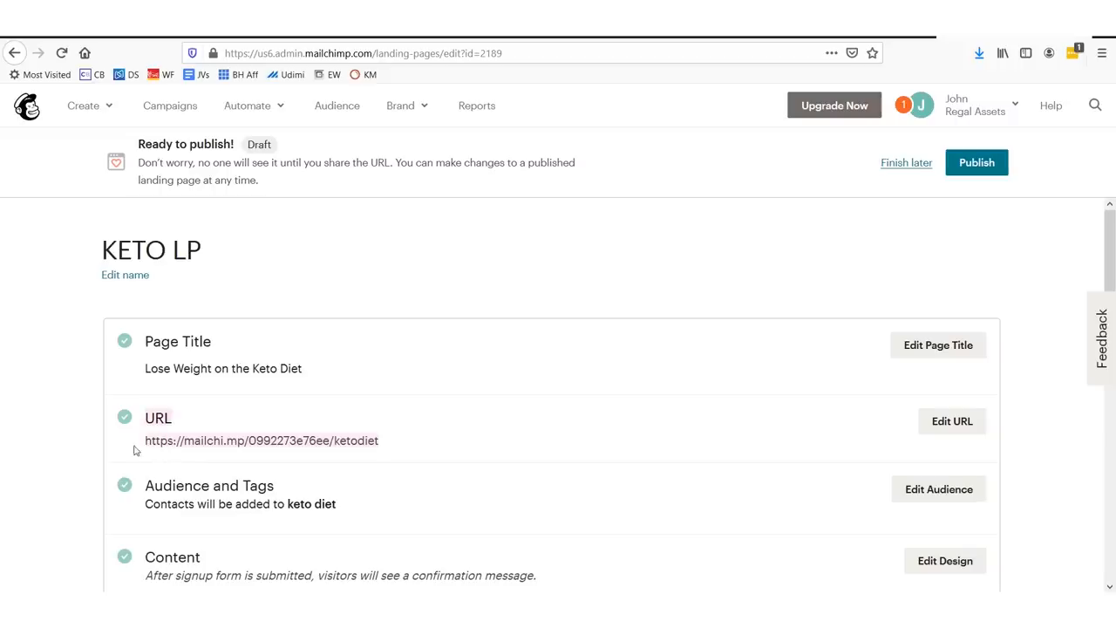
left_click(977, 162)
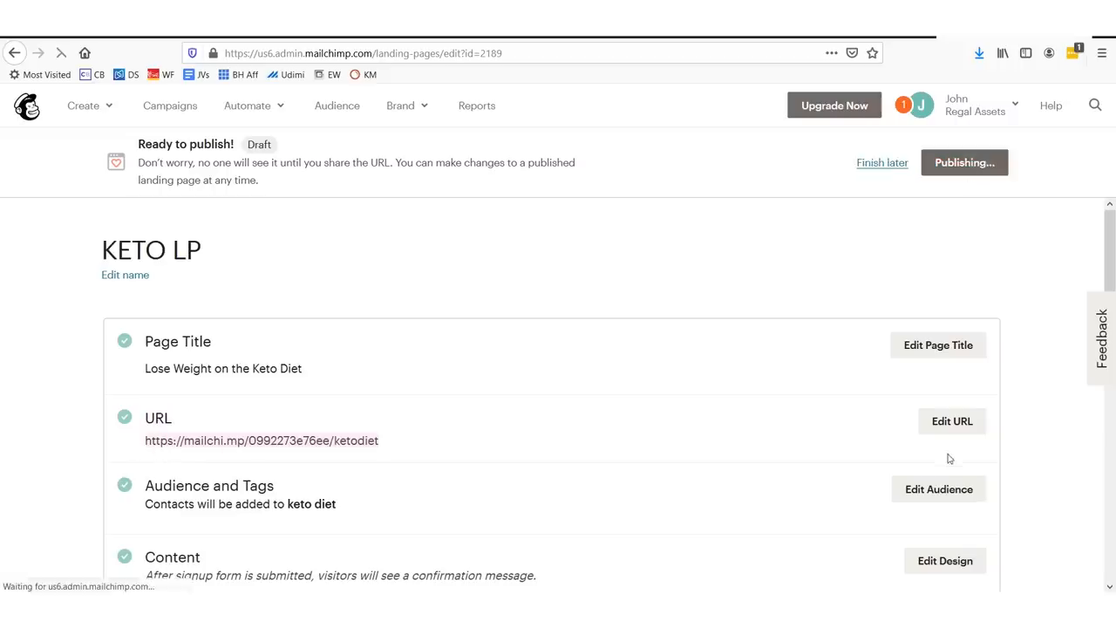
left_click(965, 162)
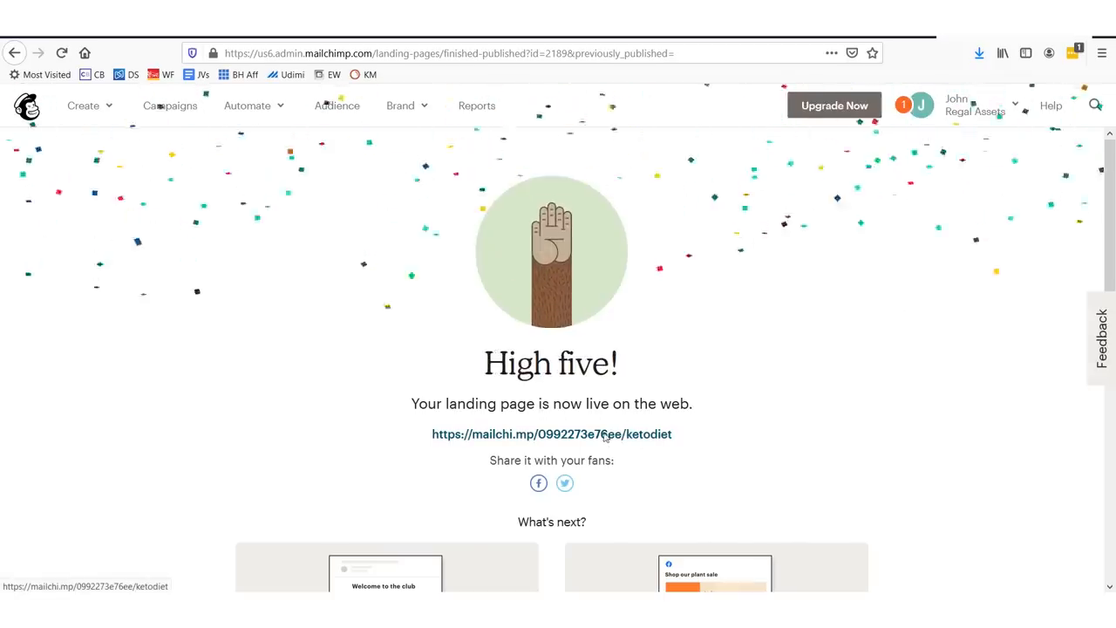
left_click(551, 433)
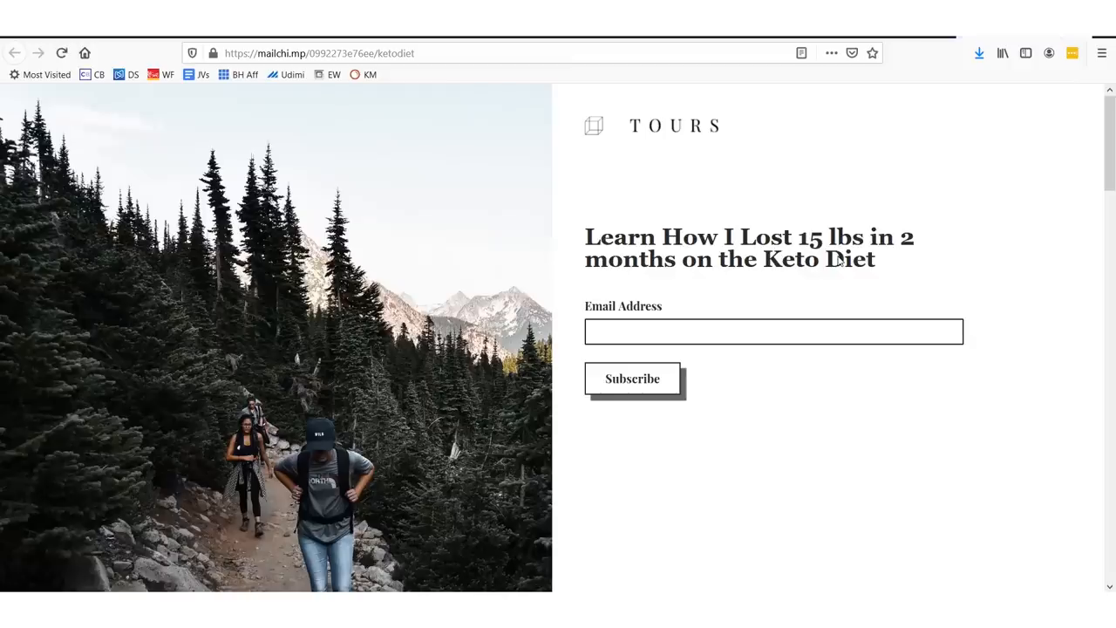
mouse_move(794, 277)
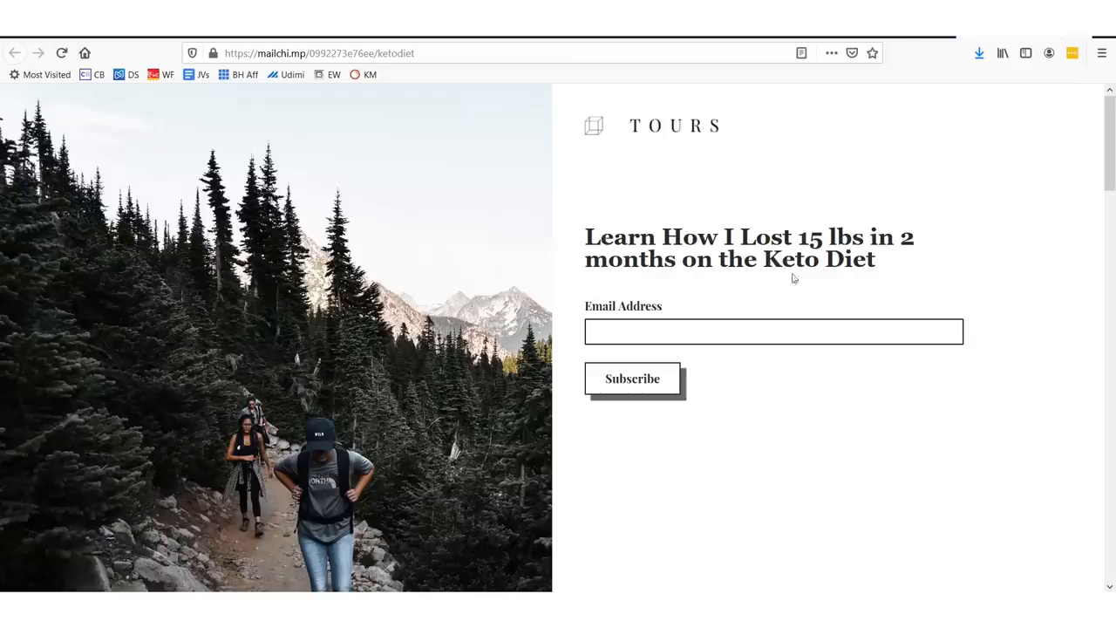
mouse_move(765, 337)
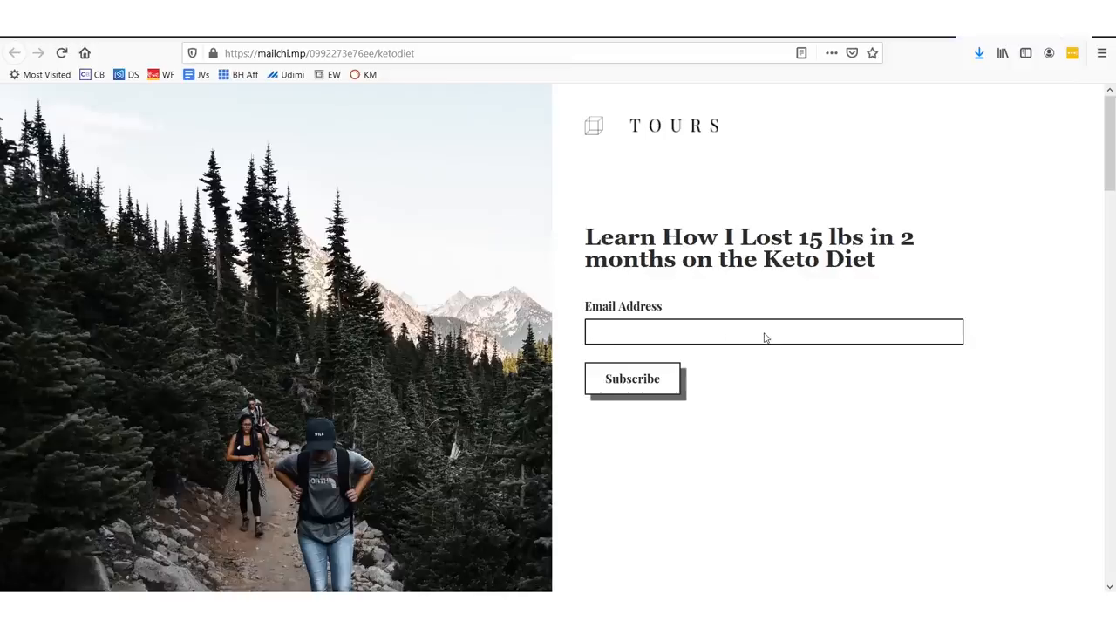
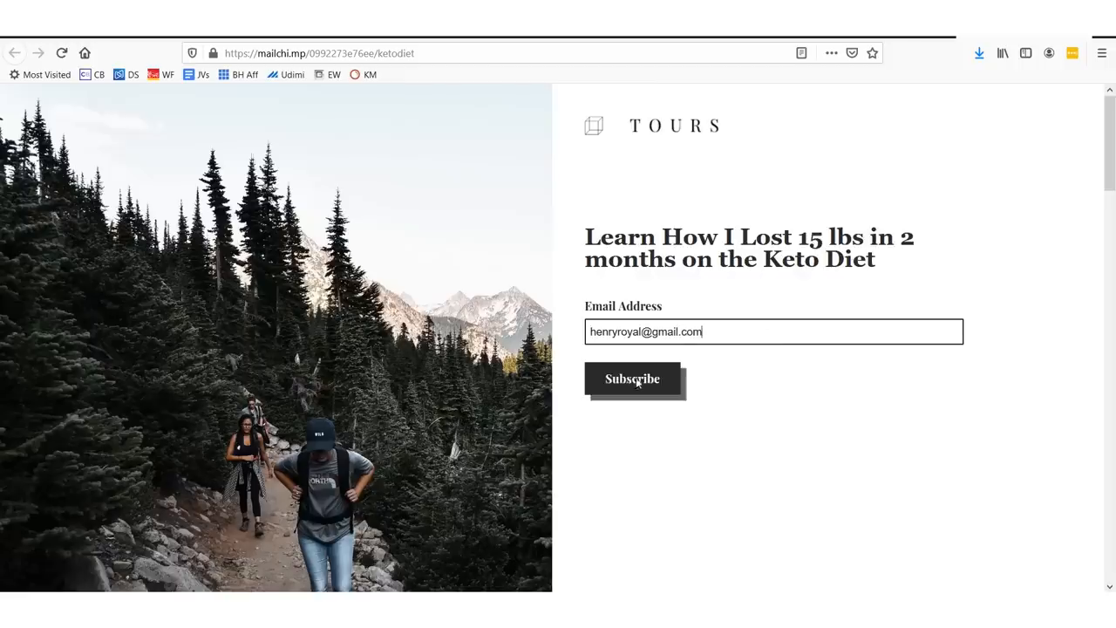
- Submit a test Gmail address through the live page's signup form
left_click(632, 378)
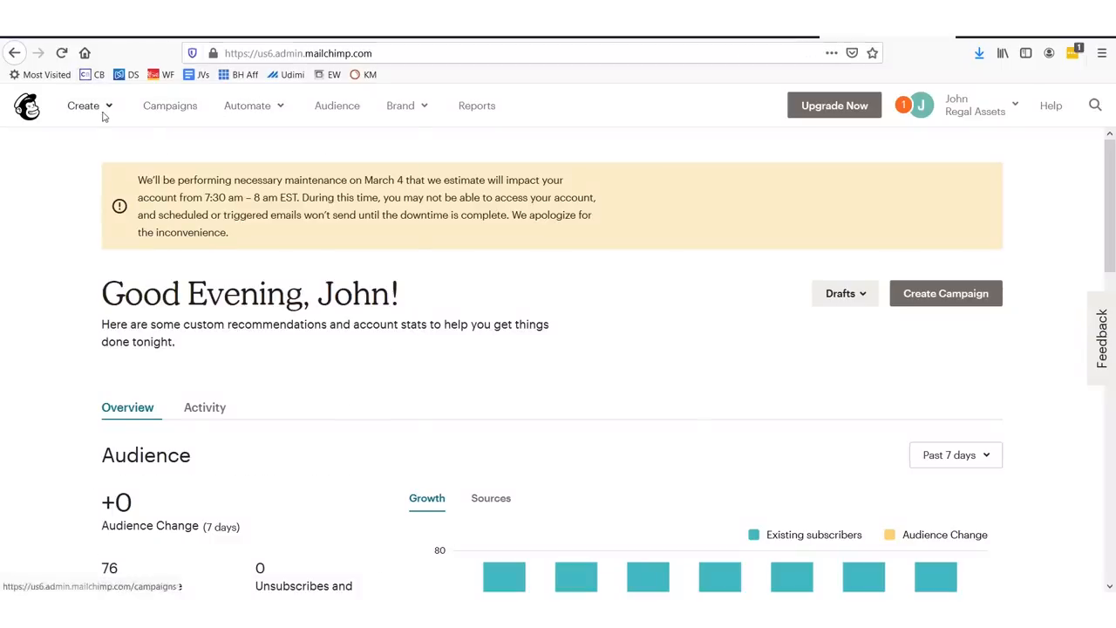
- Choose Email from the Create menu to begin a new email campaign
left_click(83, 106)
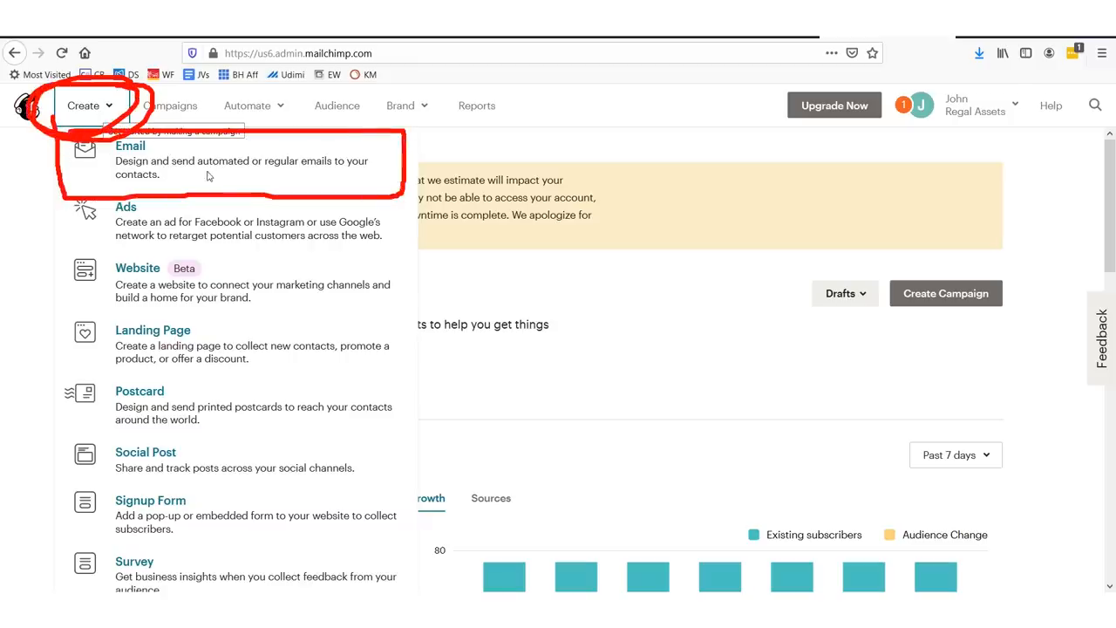
left_click(130, 146)
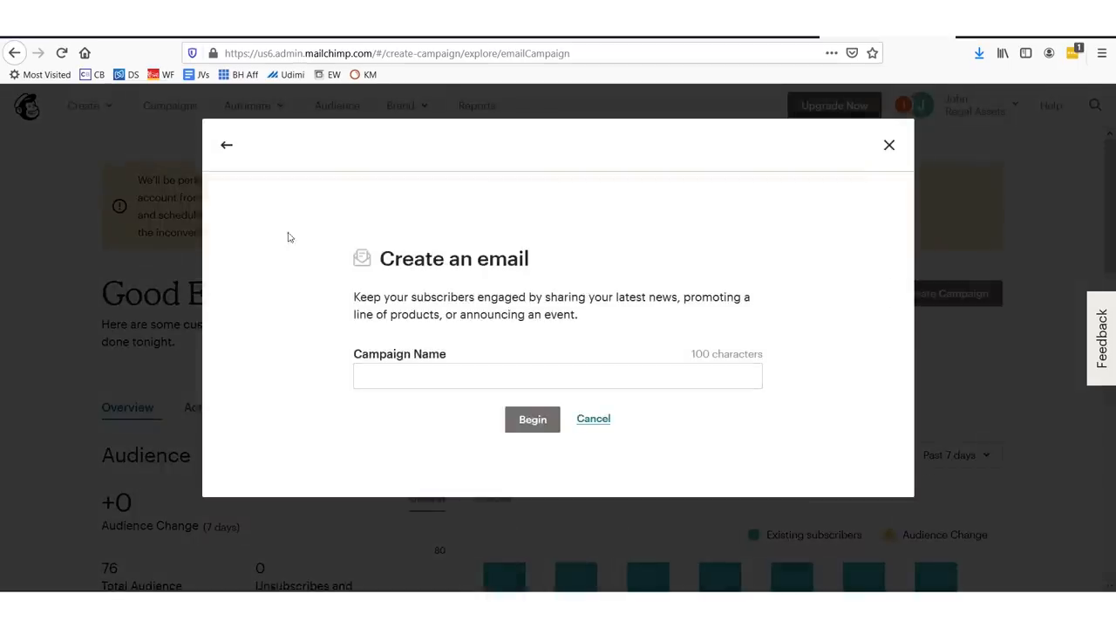